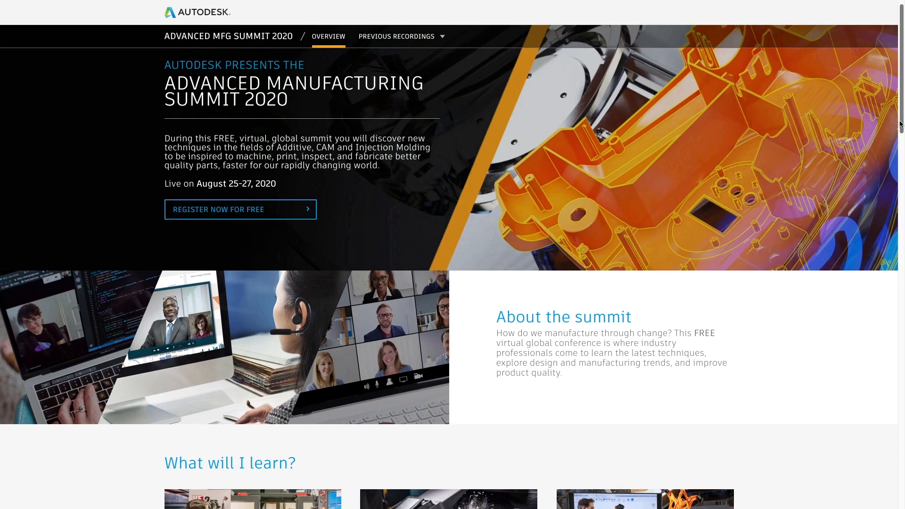
# Add a back-to-front Profile Roughing operation with even 0.0635 in depths of cut.
pyautogui.scroll(-3)
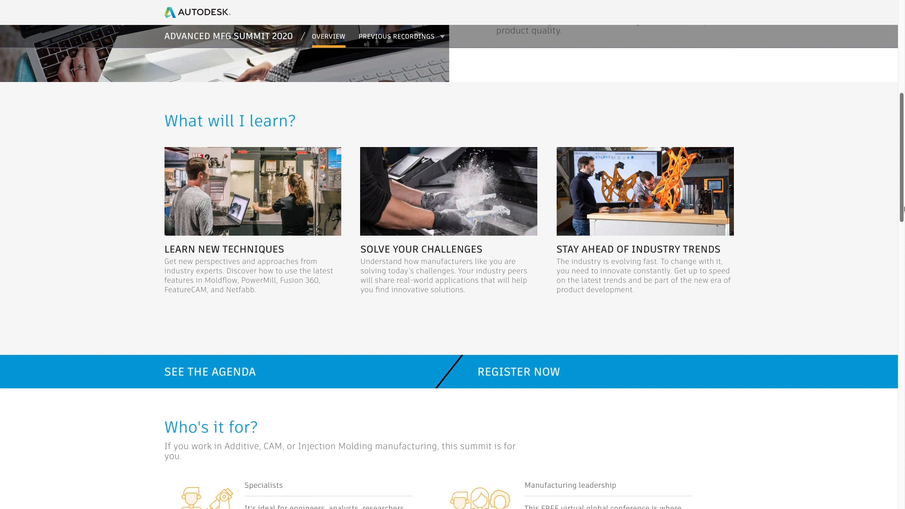
pyautogui.scroll(-3)
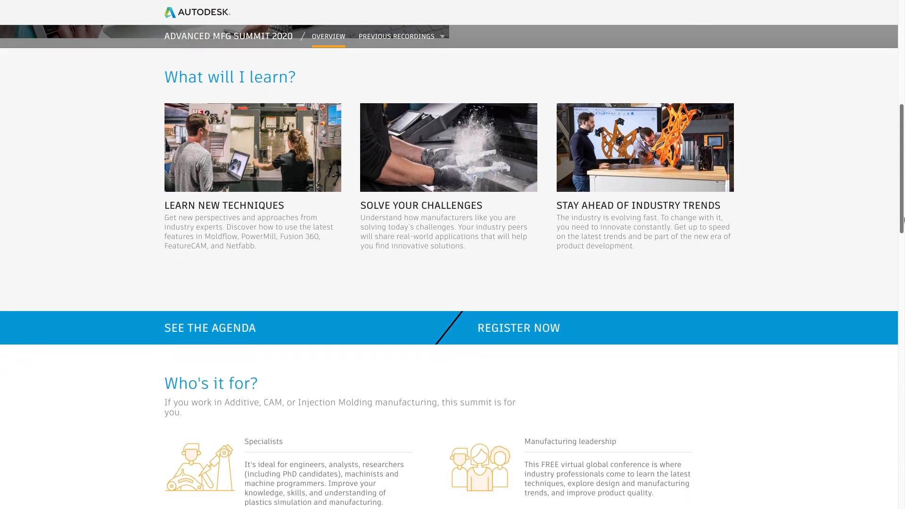
pyautogui.scroll(-3)
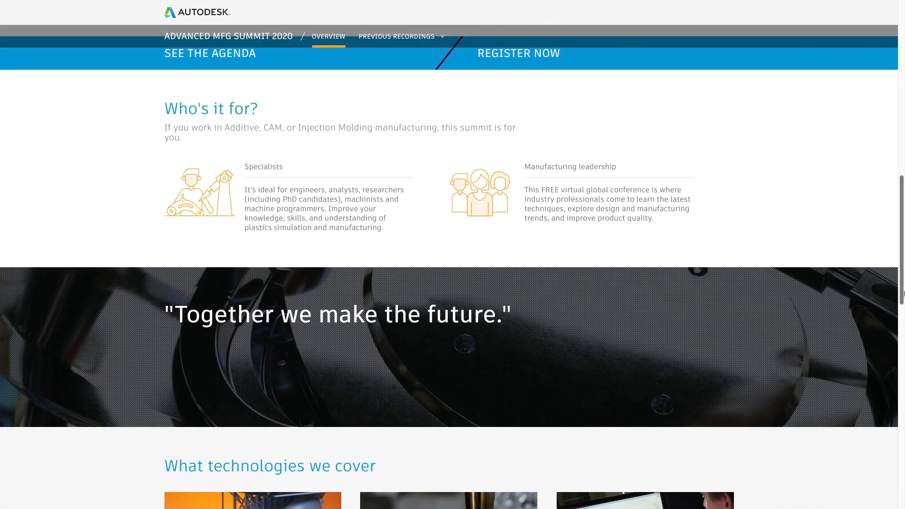
pyautogui.scroll(-3)
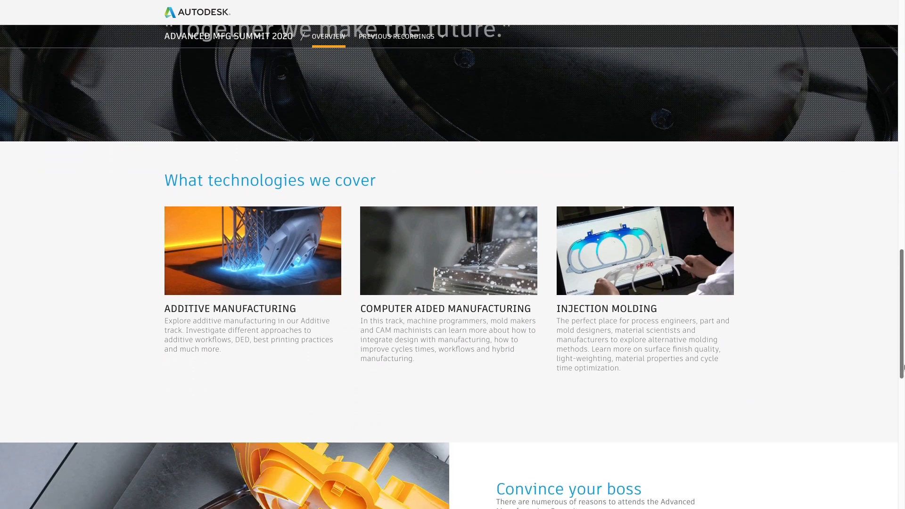
pyautogui.scroll(-3)
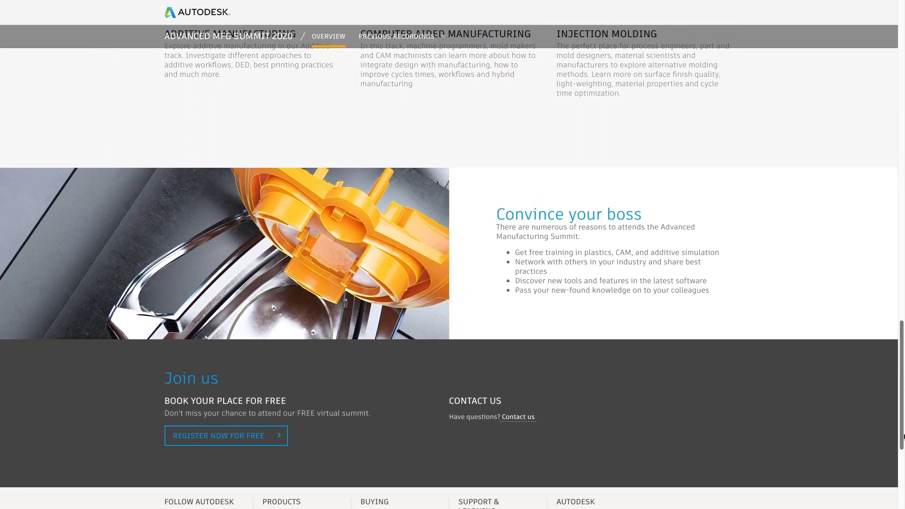
pyautogui.scroll(-3)
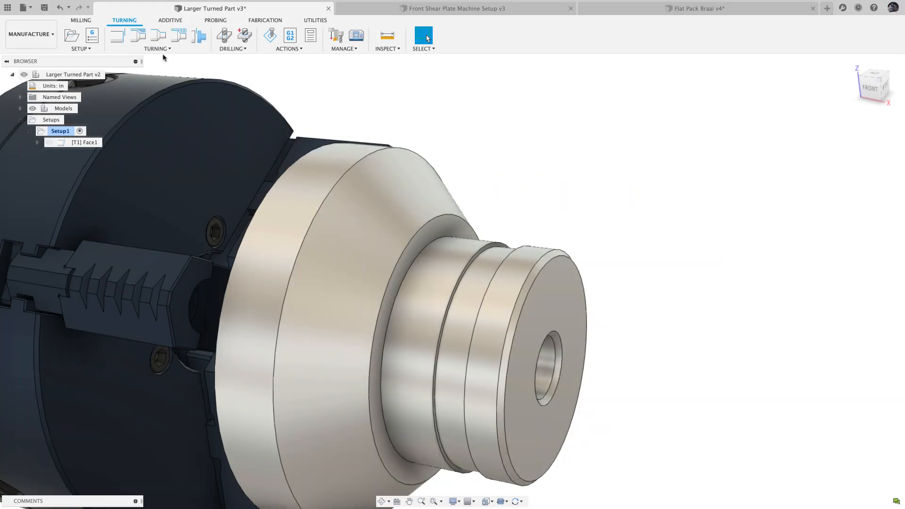
pyautogui.click(138, 35)
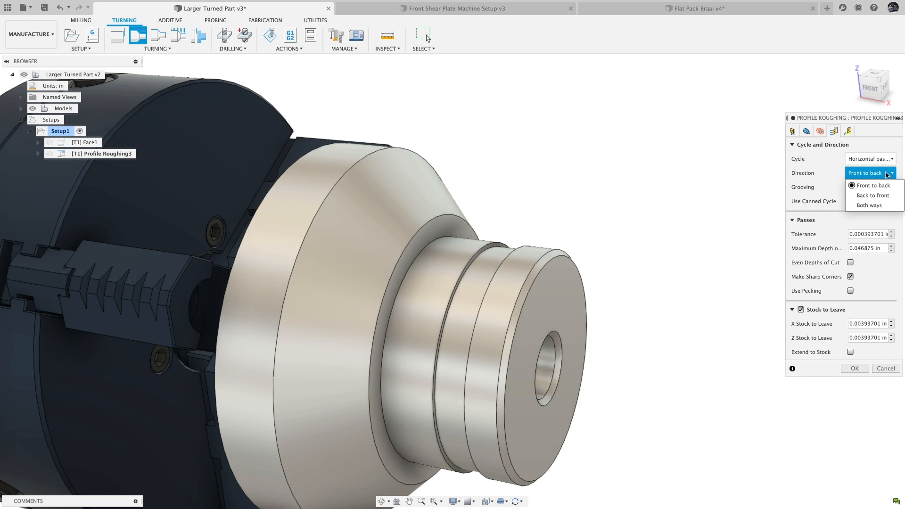
pyautogui.click(873, 195)
pyautogui.write('0.06')
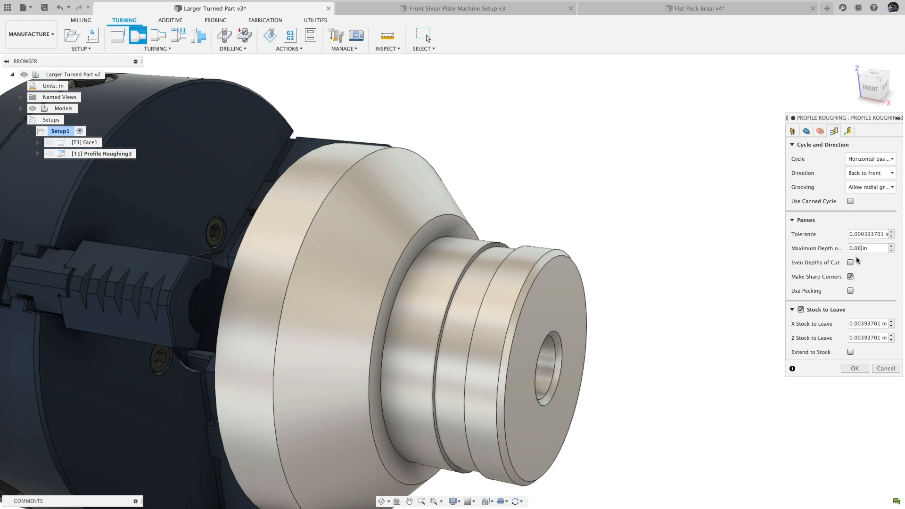
pyautogui.click(850, 262)
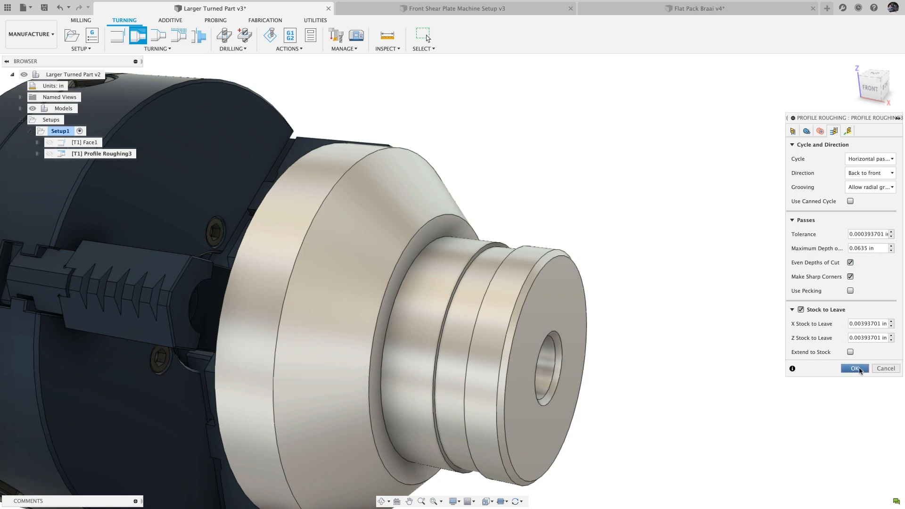
pyautogui.click(855, 368)
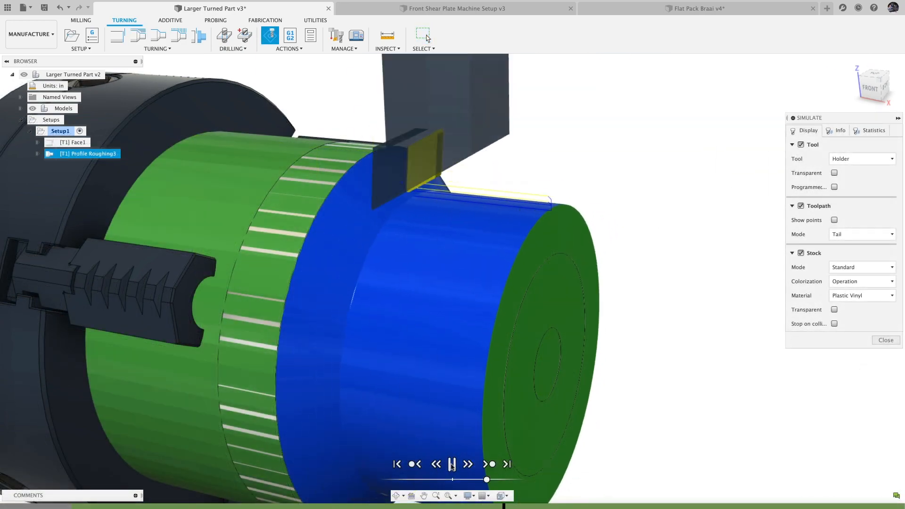
# Switch to the Front Shear Plate Machine Setup and isolate the chassis plate component.
pyautogui.click(453, 8)
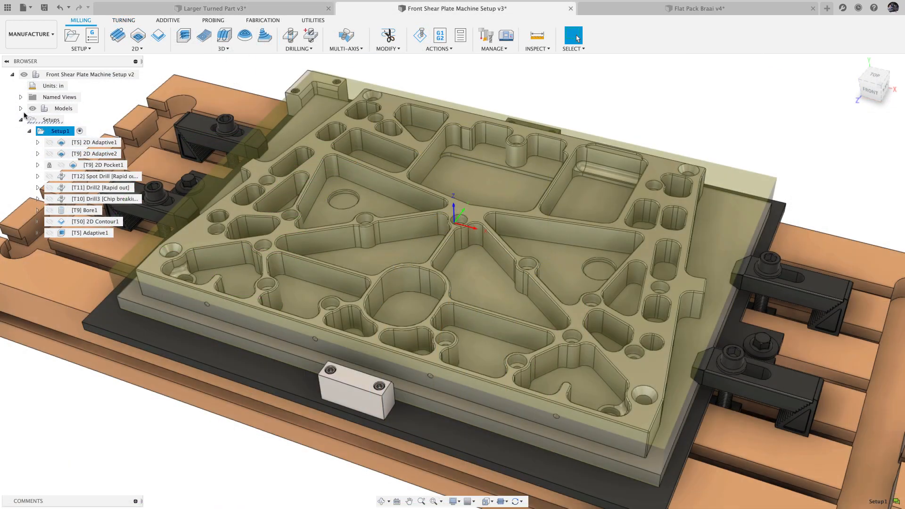
pyautogui.click(20, 108)
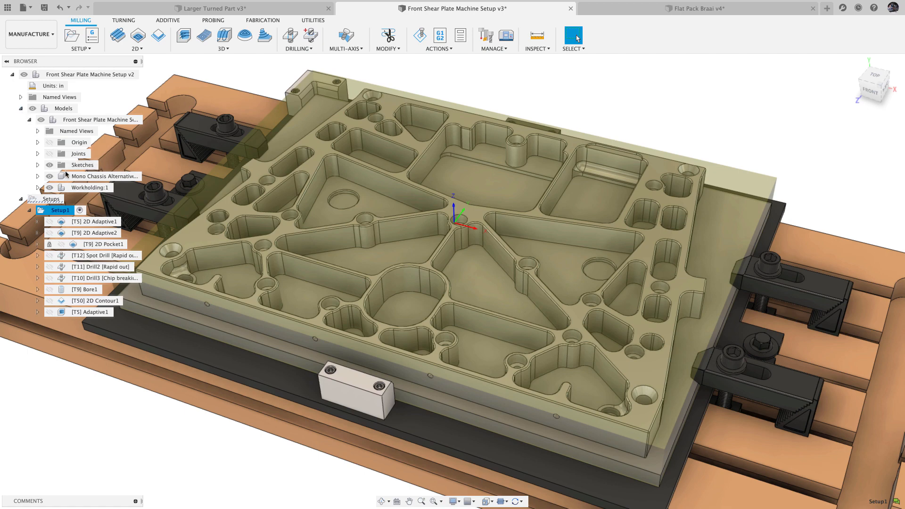
pyautogui.rightClick(105, 176)
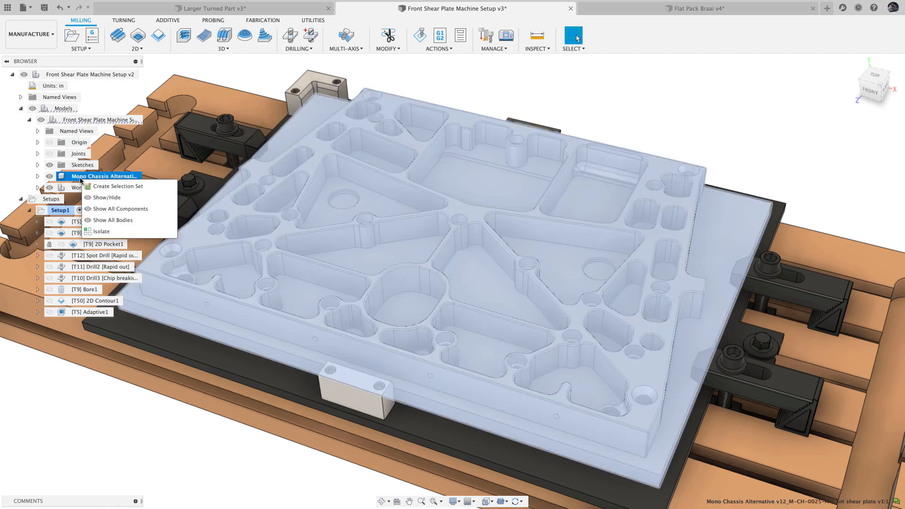
pyautogui.click(101, 232)
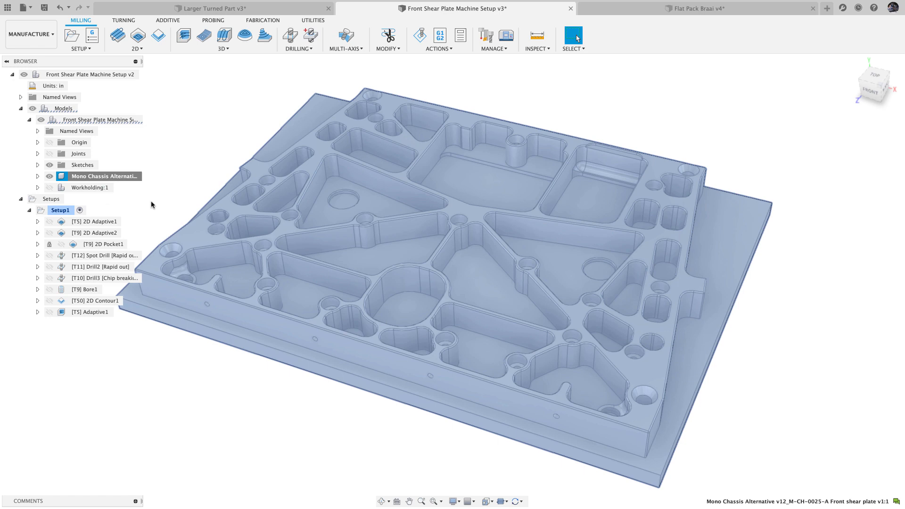
pyautogui.rightClick(103, 176)
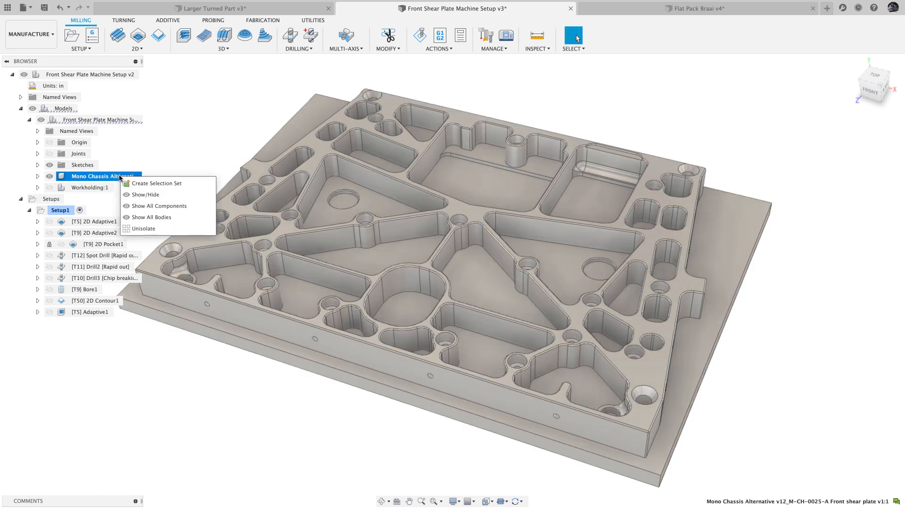
pyautogui.moveTo(142, 228)
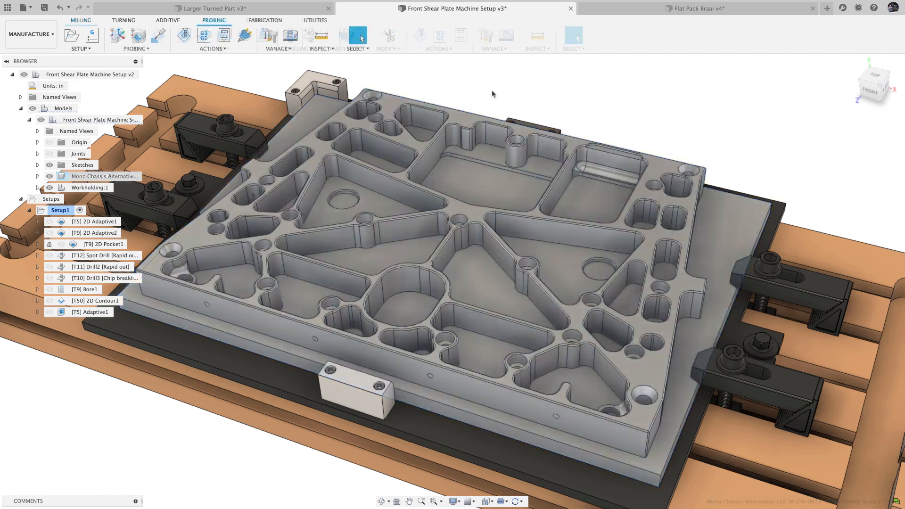
# Add a Probe WCS operation probing the plate's front face as a Y surface at the picked point.
pyautogui.click(117, 35)
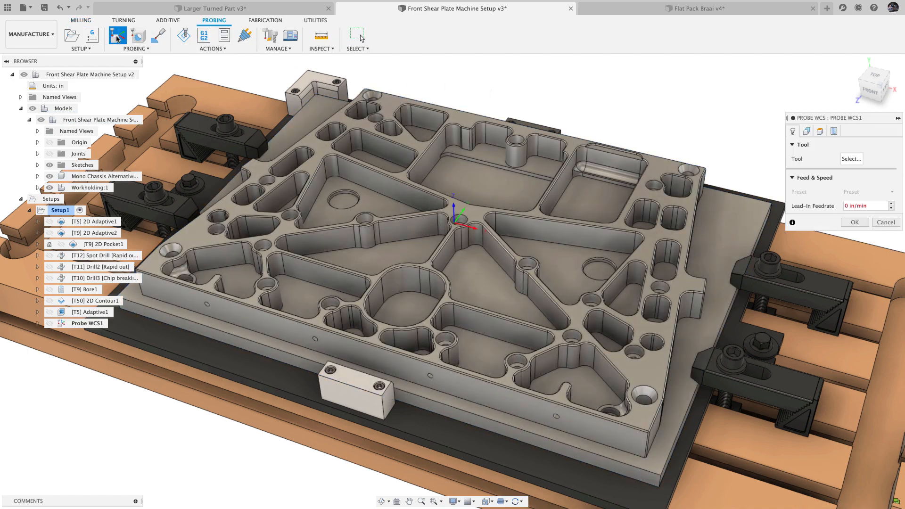
pyautogui.click(807, 130)
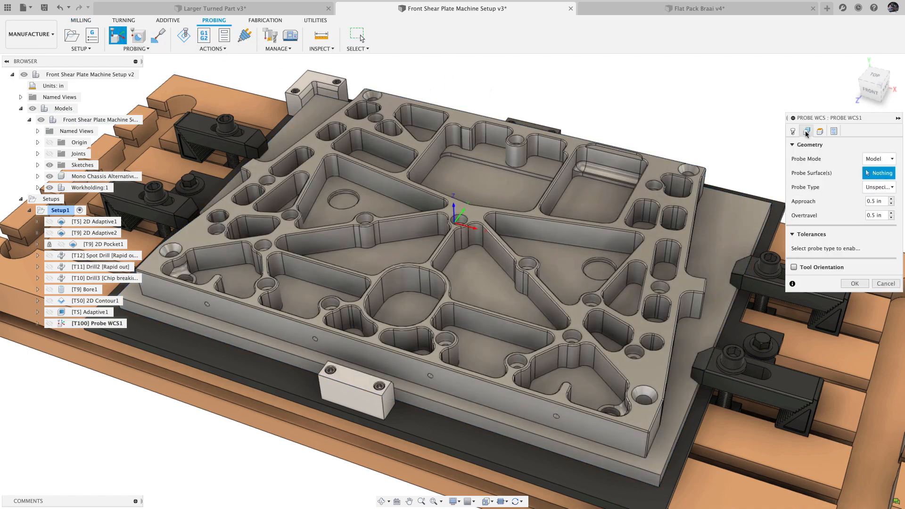
pyautogui.click(462, 384)
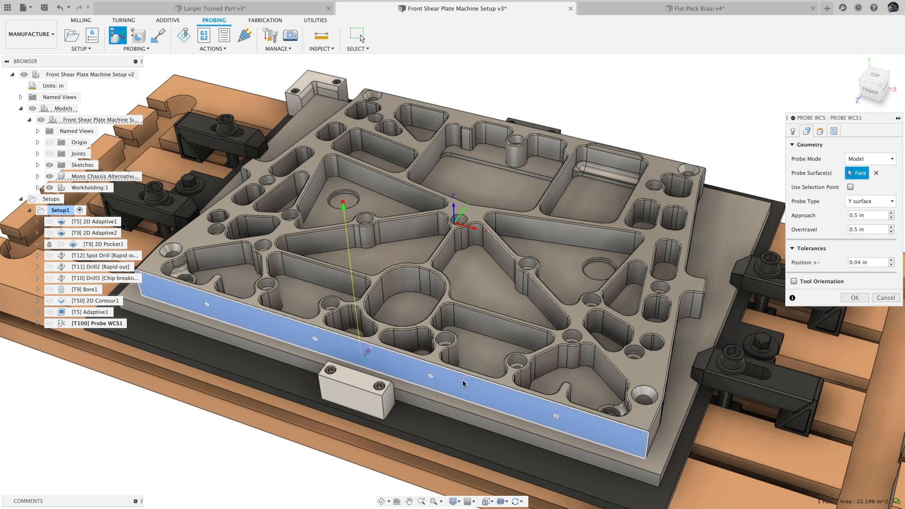
pyautogui.moveTo(383, 357)
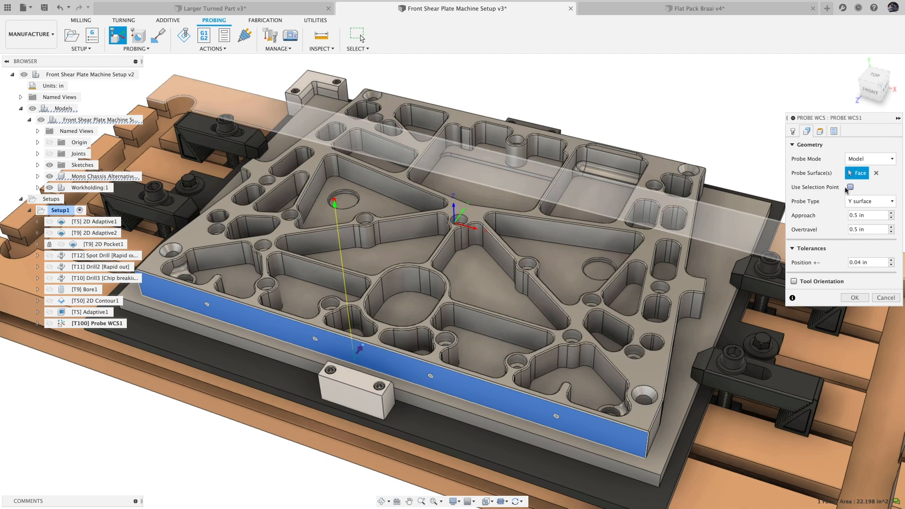
pyautogui.click(849, 187)
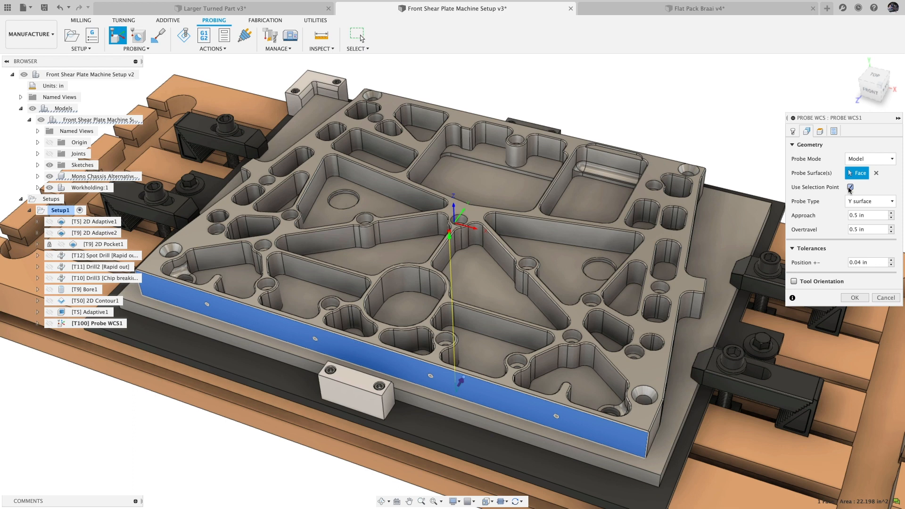
pyautogui.click(820, 130)
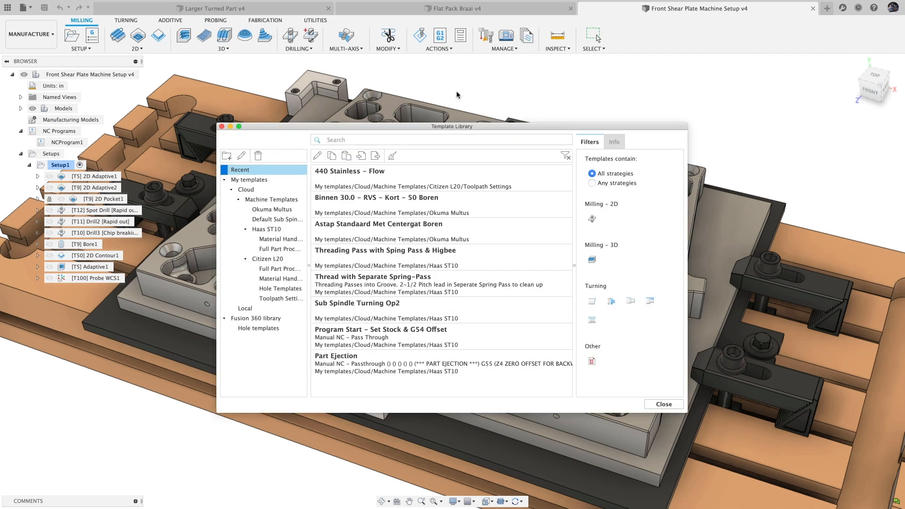
# Browse the Haas ST10 sub-spindle templates, add a folder and select Complete Screw.
pyautogui.click(277, 219)
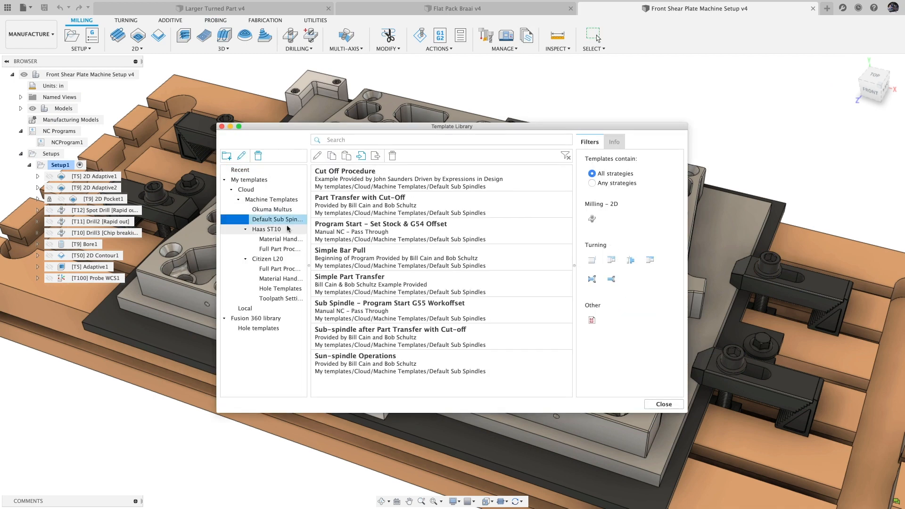
pyautogui.click(266, 229)
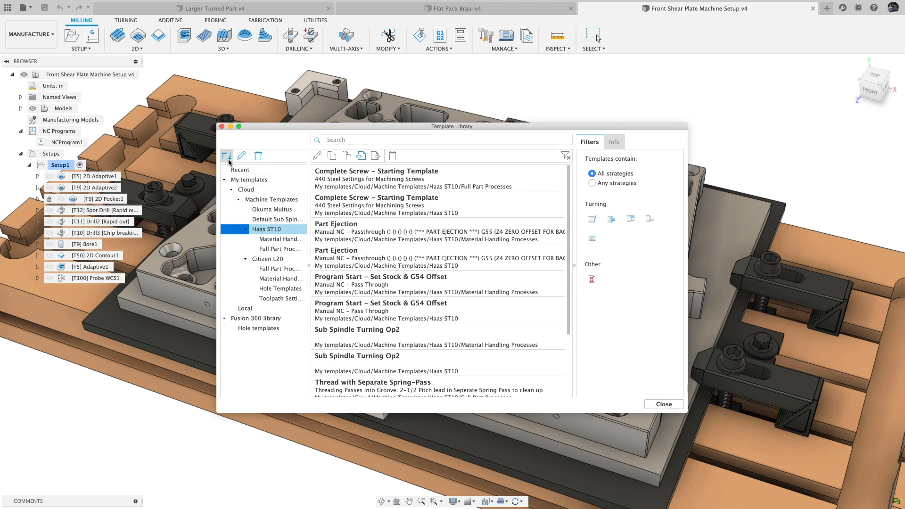
pyautogui.click(227, 156)
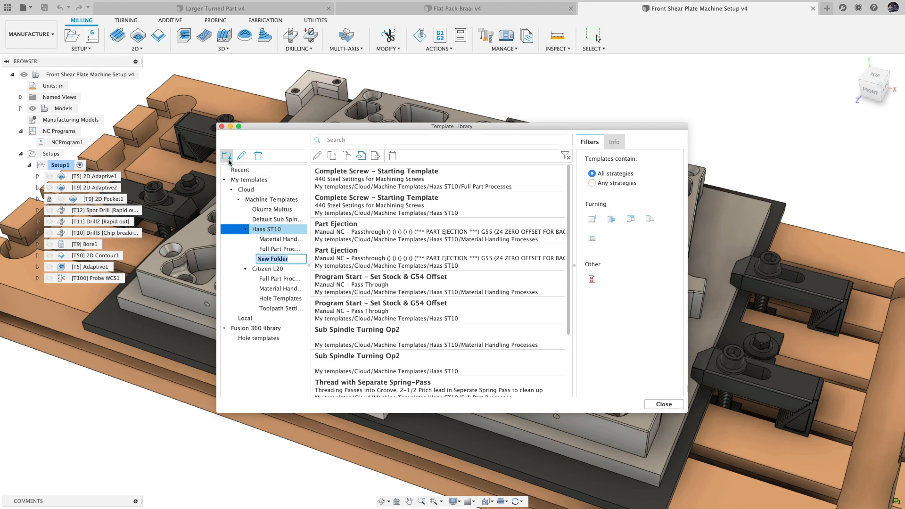
pyautogui.click(376, 170)
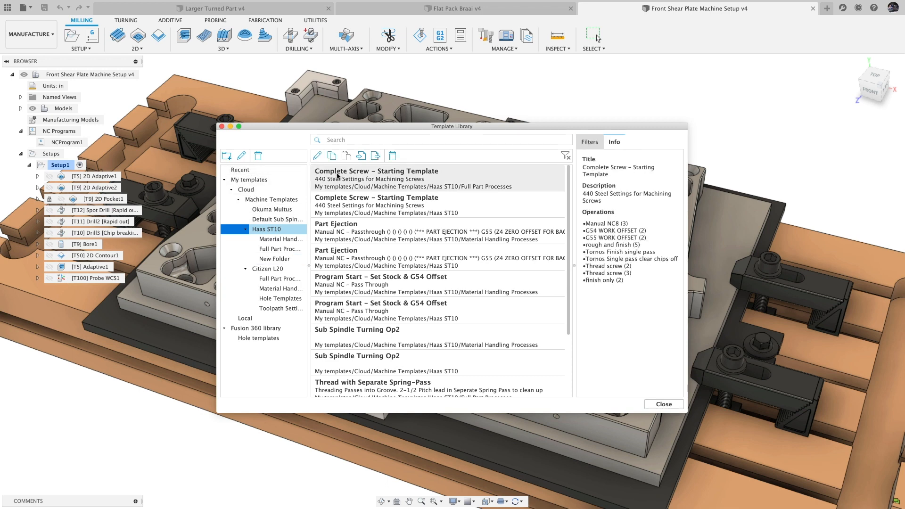
pyautogui.click(376, 178)
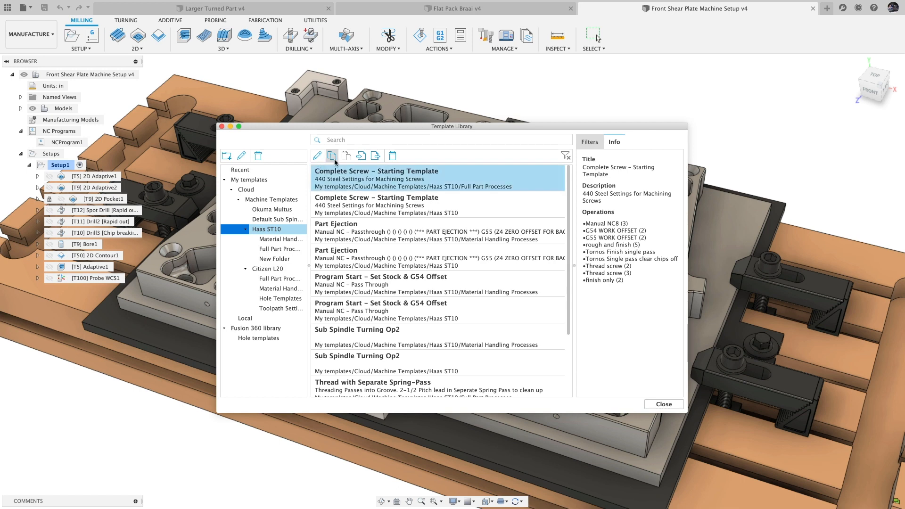
pyautogui.moveTo(375, 156)
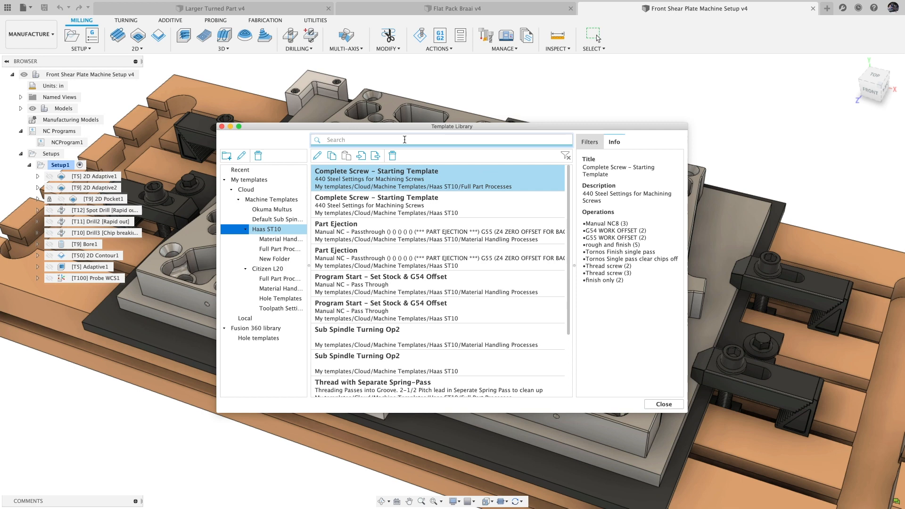
# Search 'Eject', try the strategy filters, view the Part Ejection template, and close the library.
pyautogui.write('Eject')
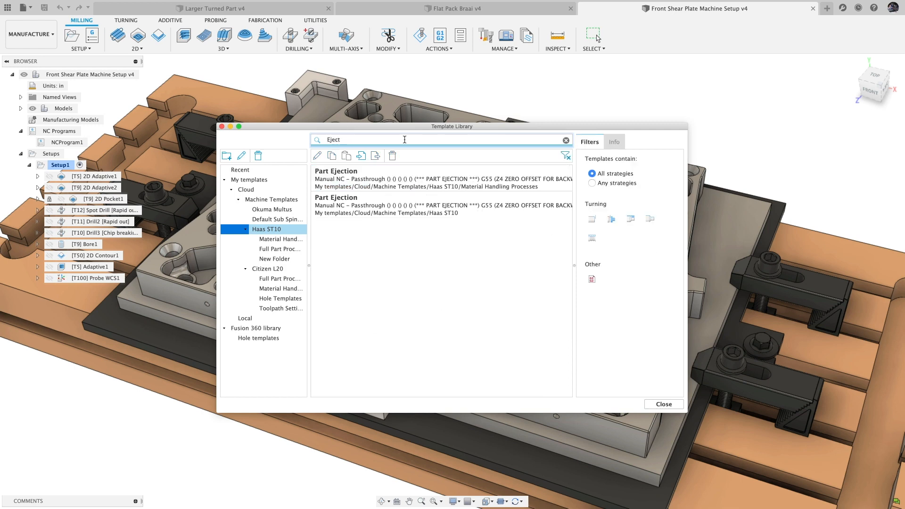
pyautogui.click(565, 140)
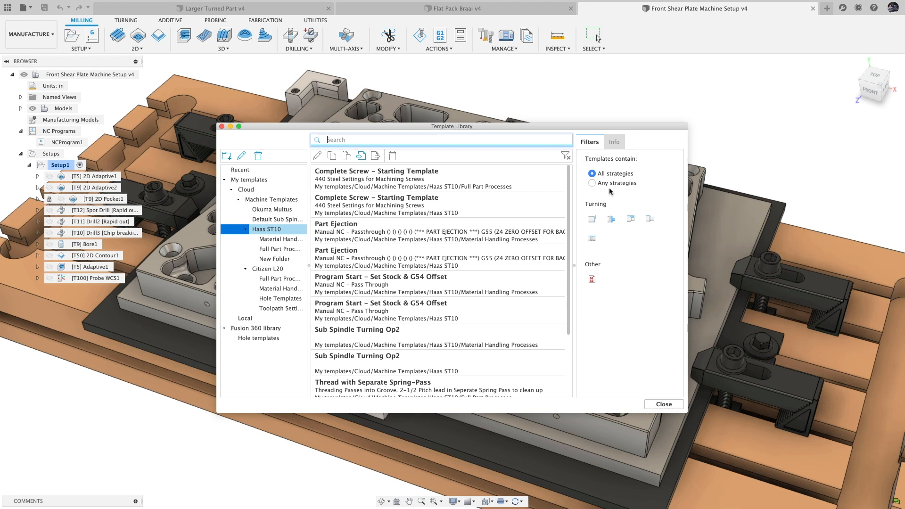
pyautogui.click(611, 219)
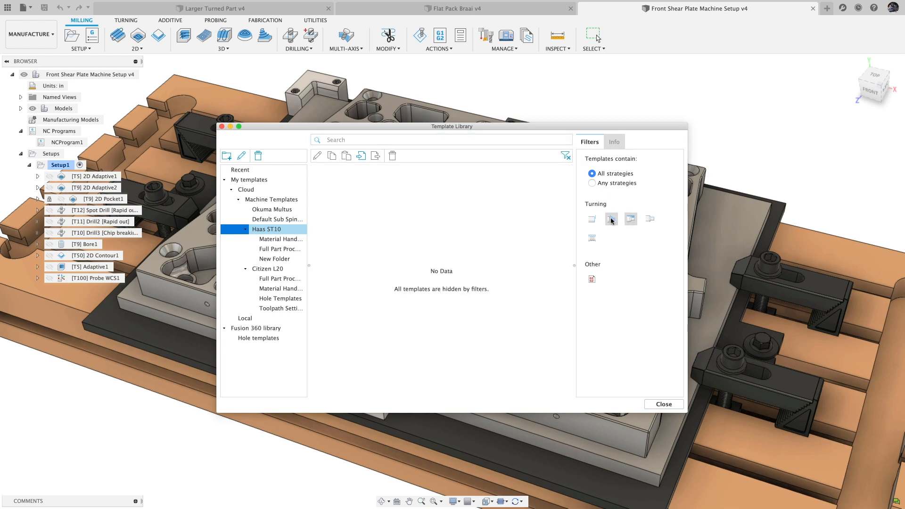
pyautogui.click(592, 218)
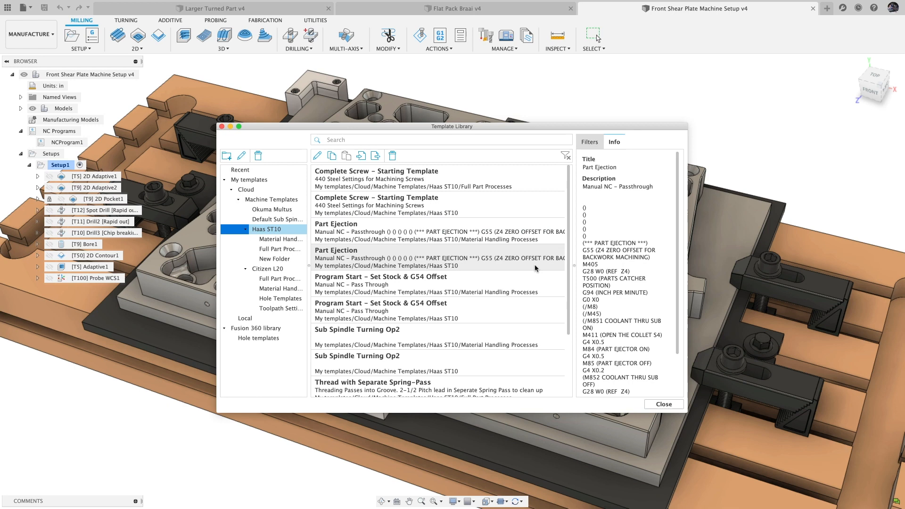
pyautogui.click(438, 257)
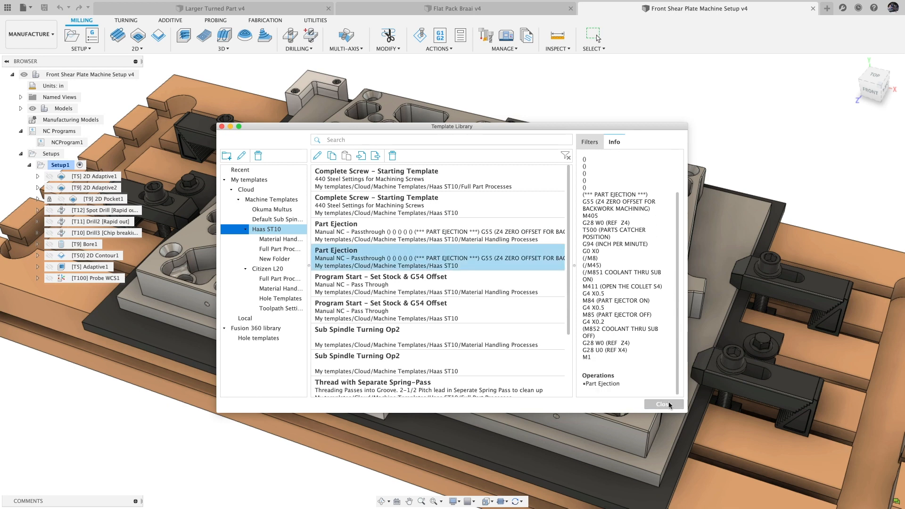
pyautogui.click(663, 404)
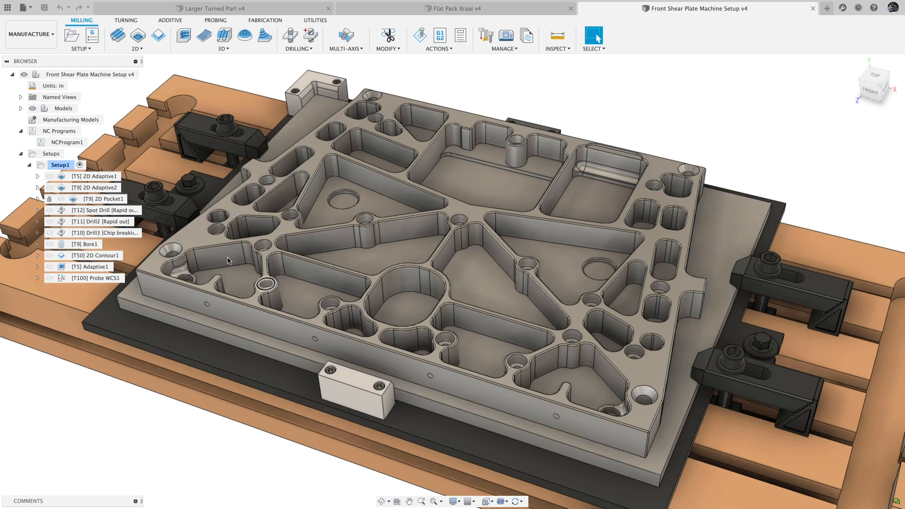
pyautogui.rightClick(60, 164)
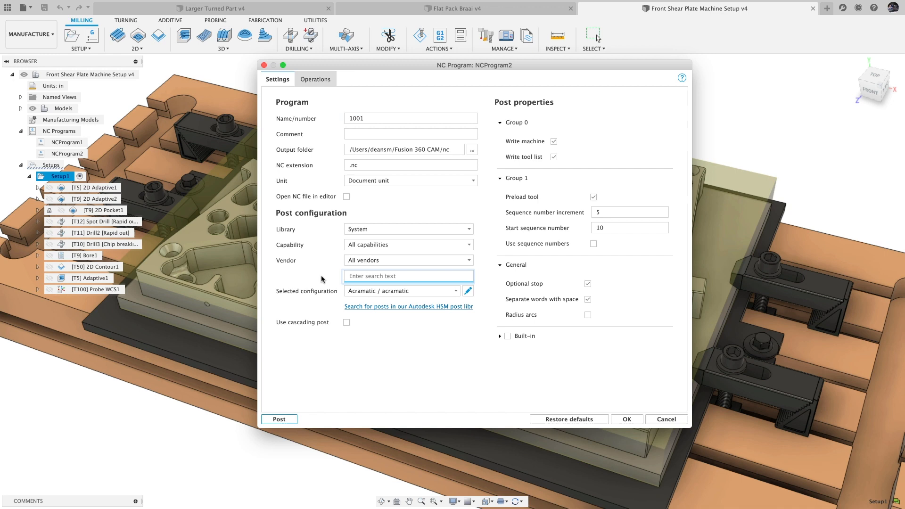
pyautogui.write('Haas')
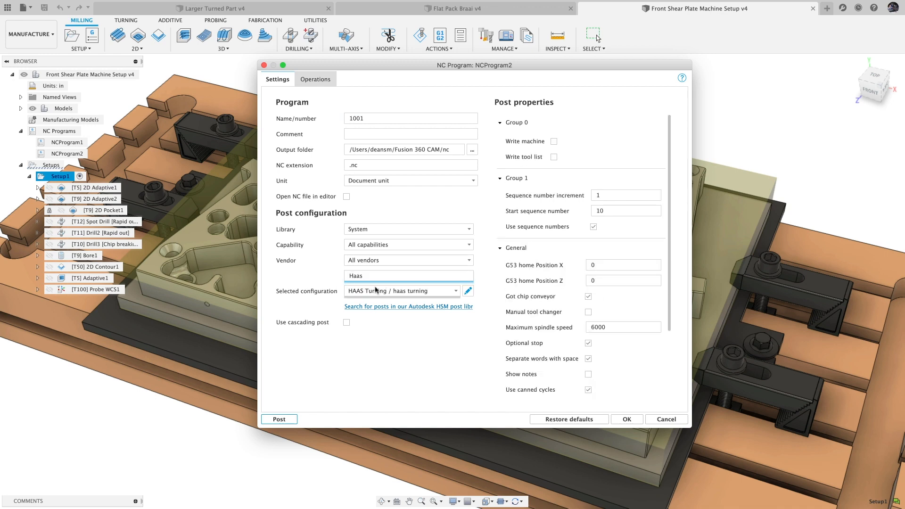
pyautogui.click(401, 290)
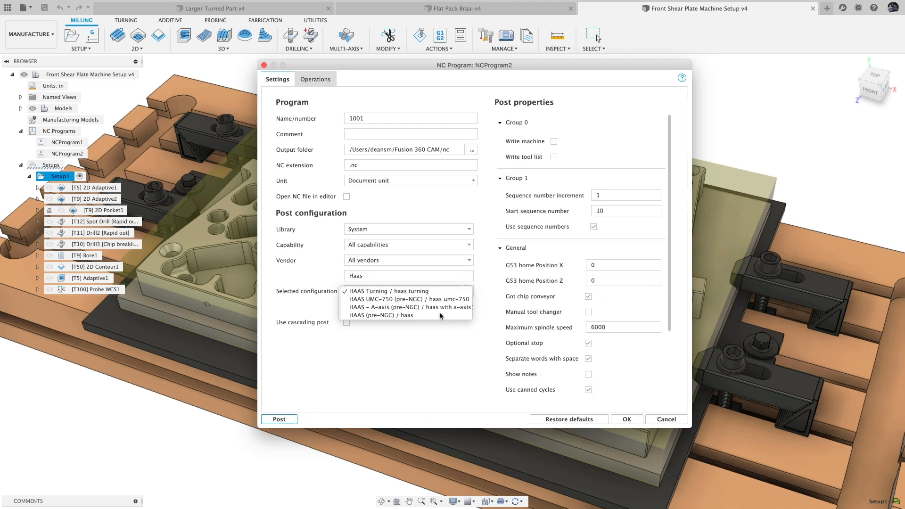
pyautogui.click(383, 315)
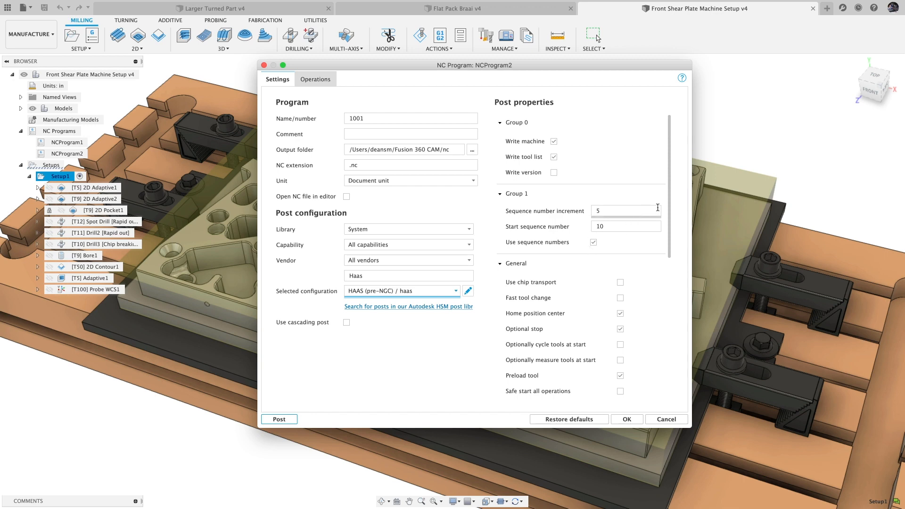
pyautogui.scroll(-3)
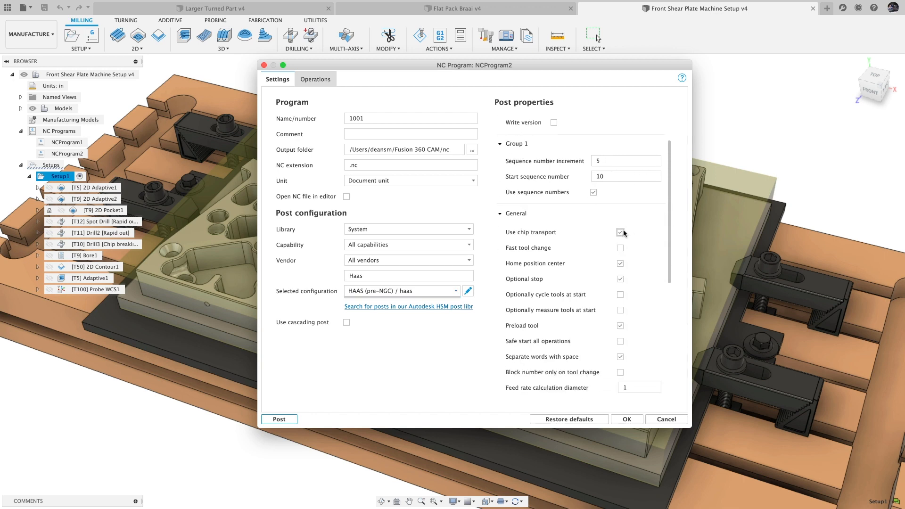
pyautogui.click(316, 79)
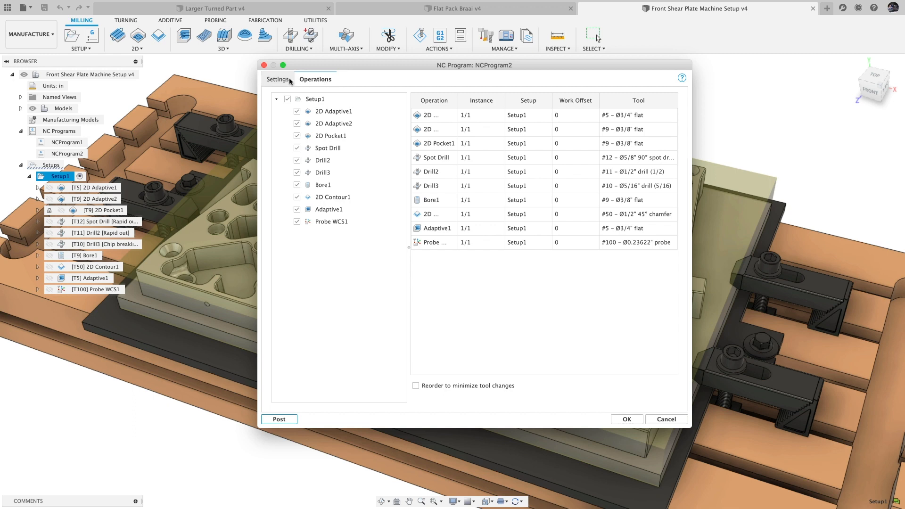
pyautogui.click(277, 79)
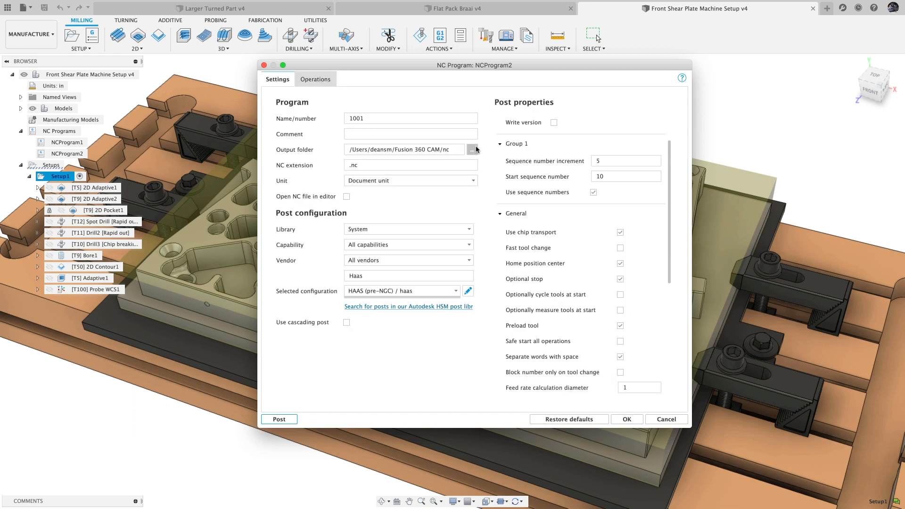
pyautogui.click(476, 149)
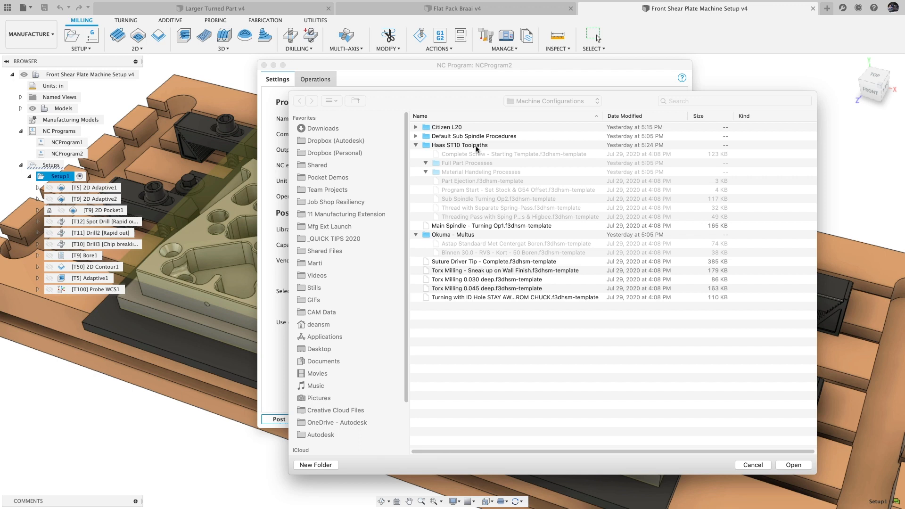
pyautogui.click(321, 311)
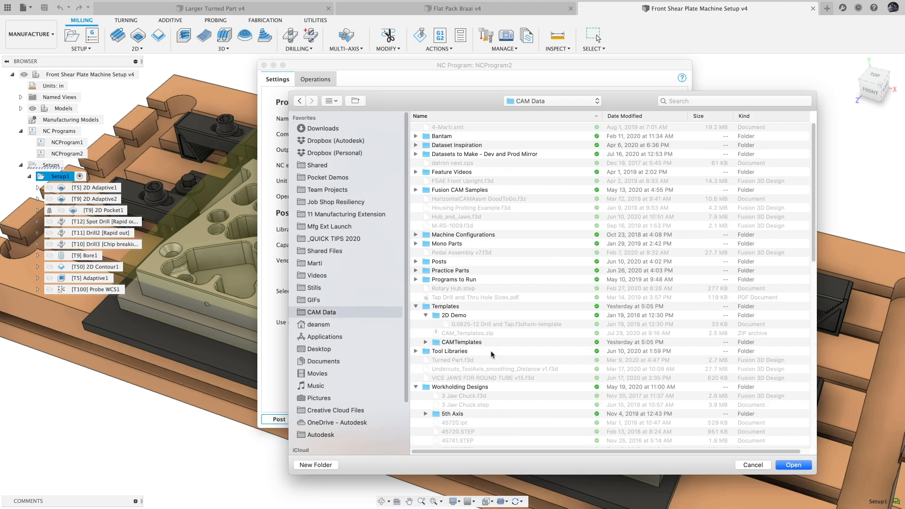
pyautogui.click(793, 465)
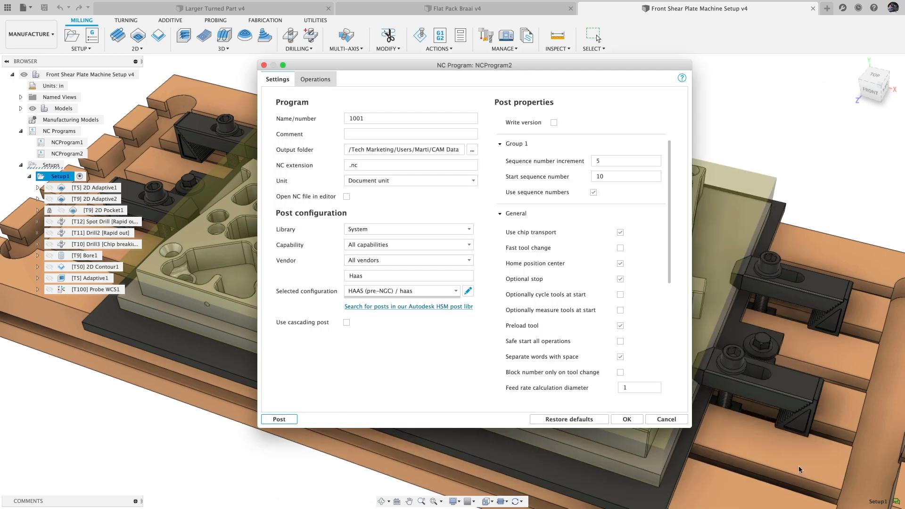
pyautogui.moveTo(427, 309)
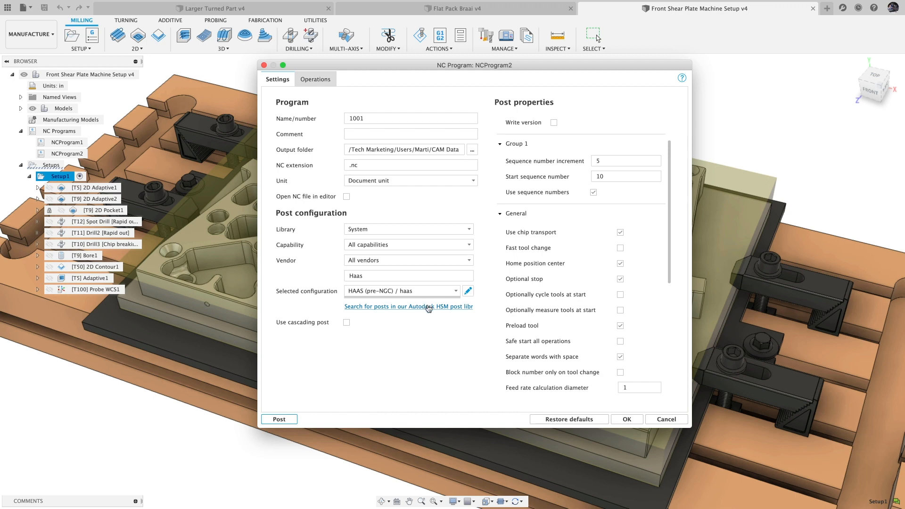
pyautogui.moveTo(468, 291)
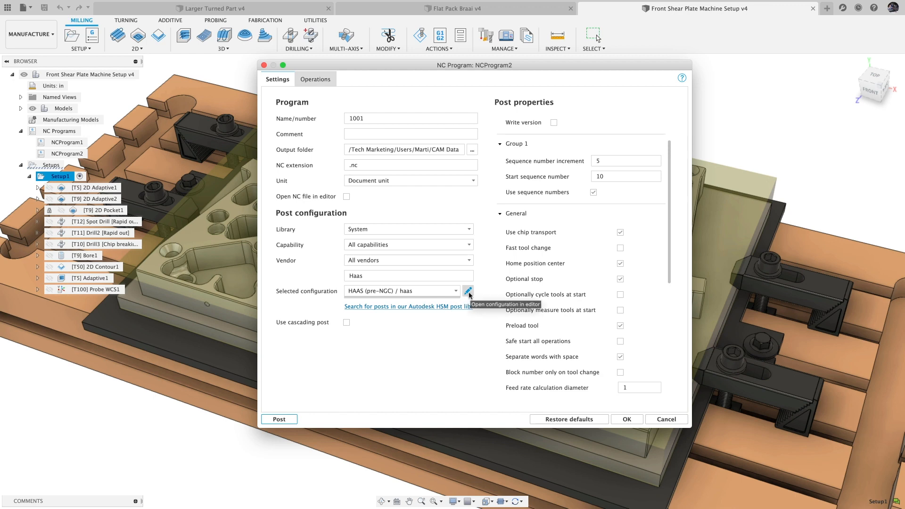
pyautogui.moveTo(467, 299)
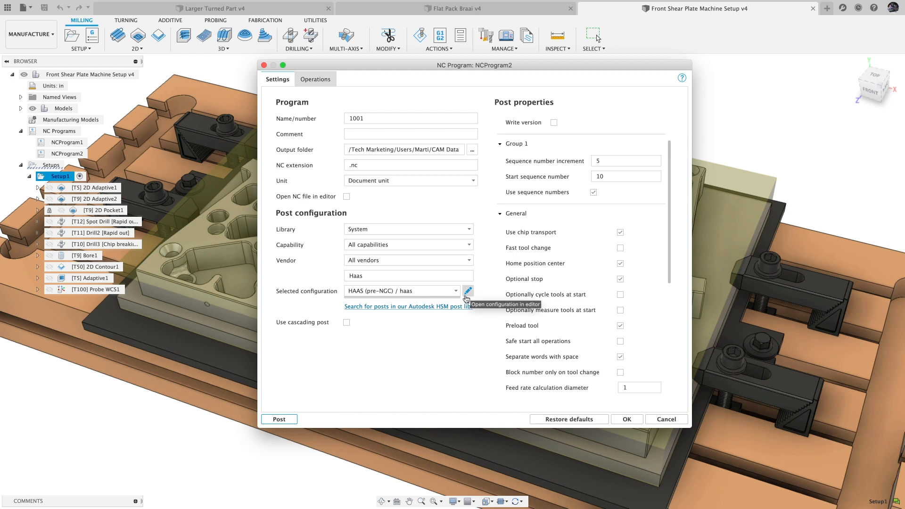
pyautogui.click(627, 419)
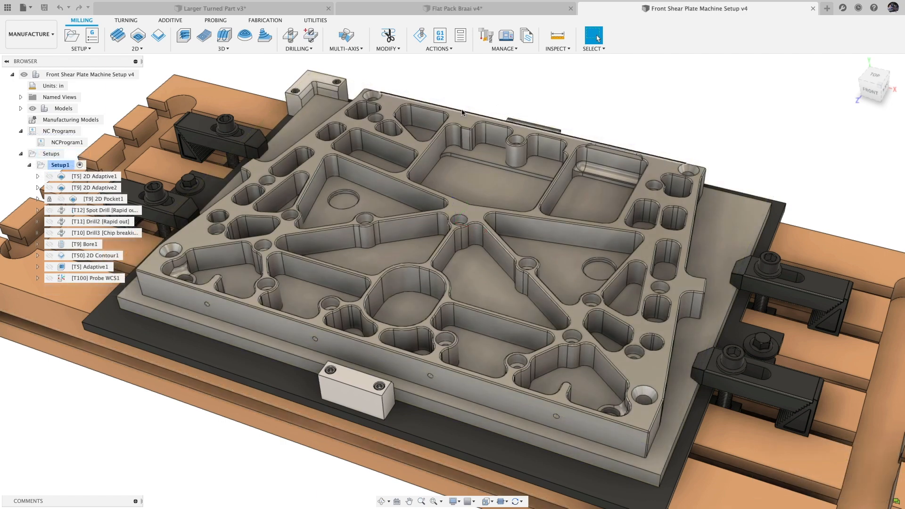
# Create Manufacturing Model.1, expand it and choose Edit Manufacturing Model.
pyautogui.rightClick(72, 119)
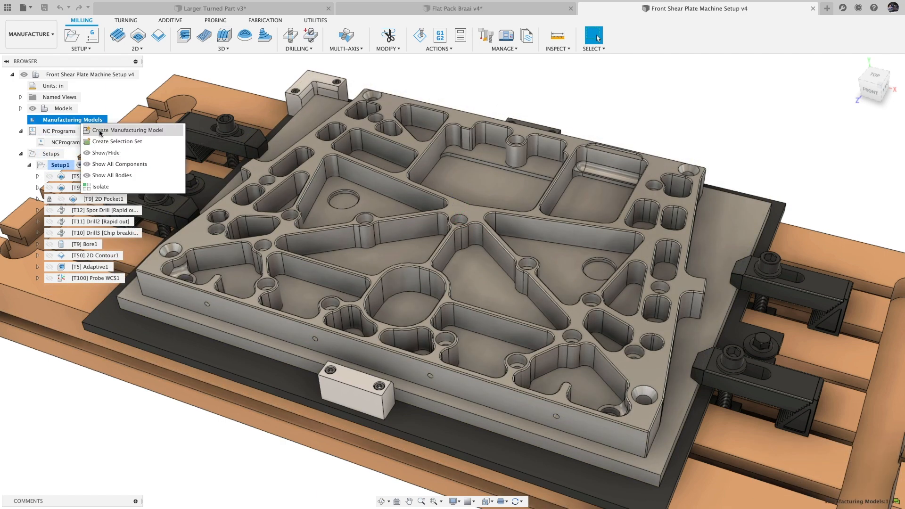
pyautogui.click(127, 130)
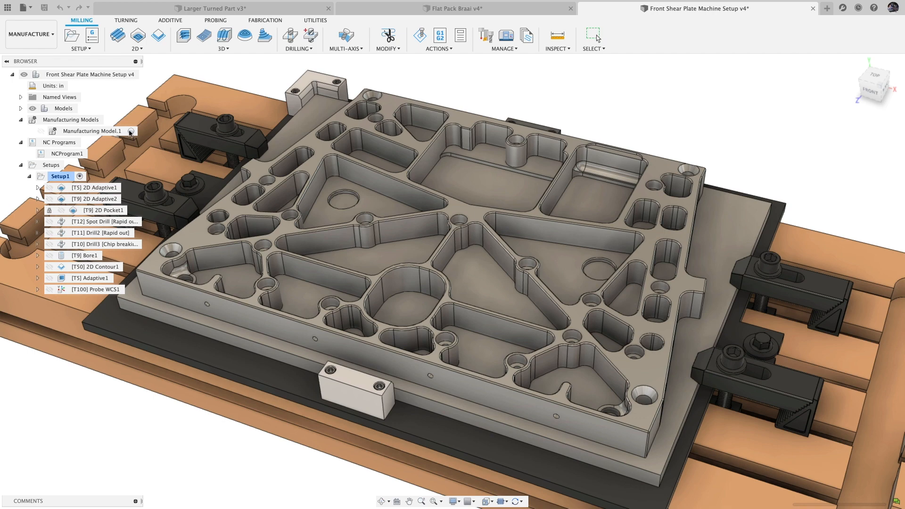
pyautogui.click(93, 131)
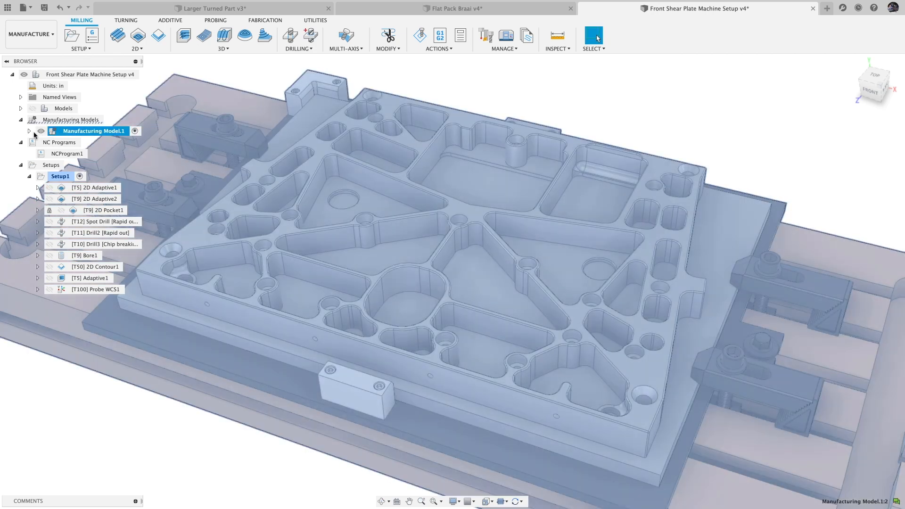
pyautogui.click(30, 131)
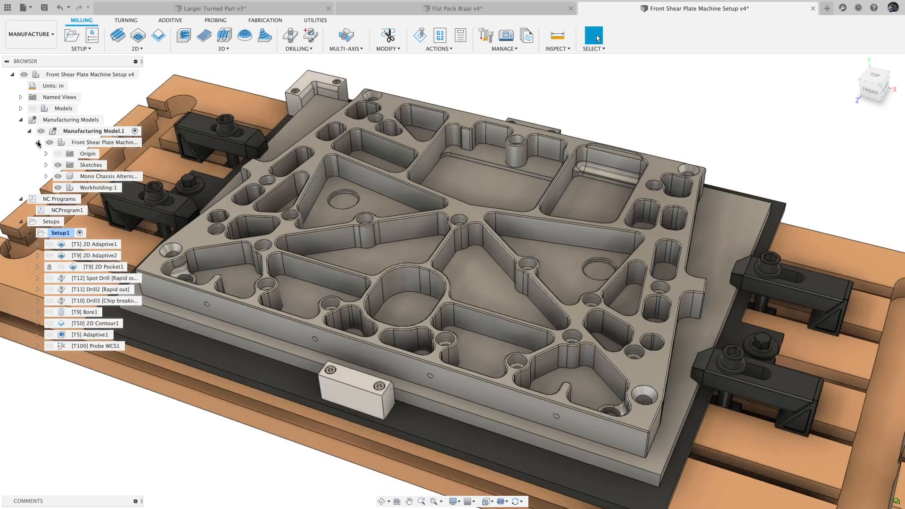
pyautogui.rightClick(95, 131)
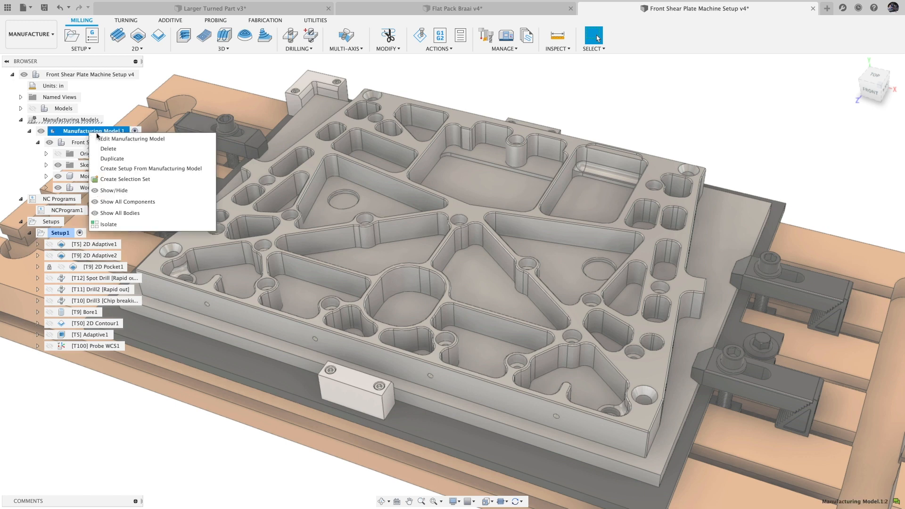
pyautogui.click(131, 139)
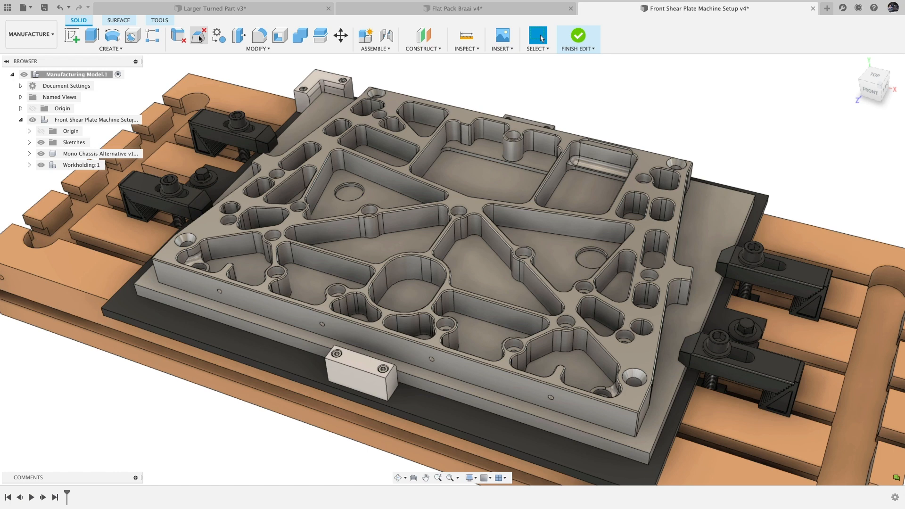
# Delete Workholding:1 and remove the plate's detected features, keeping fillets.
pyautogui.click(257, 38)
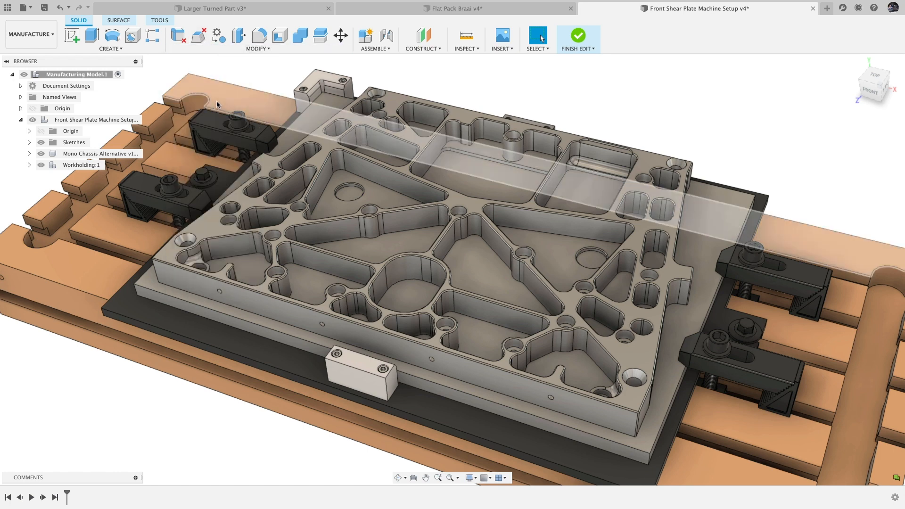
pyautogui.rightClick(81, 165)
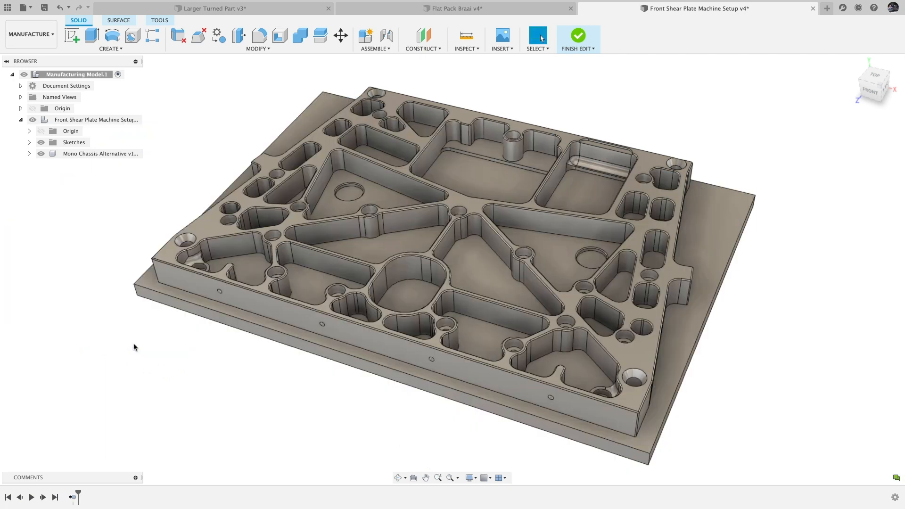
pyautogui.click(179, 35)
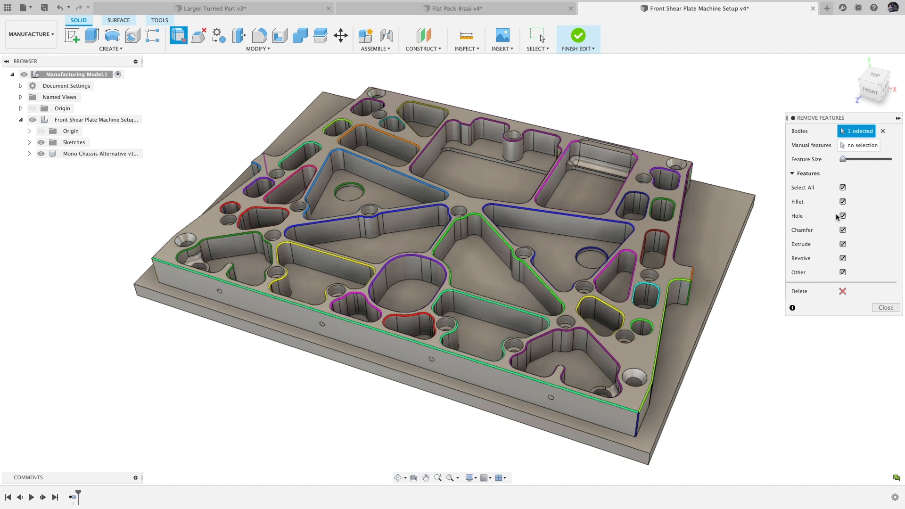
pyautogui.click(843, 188)
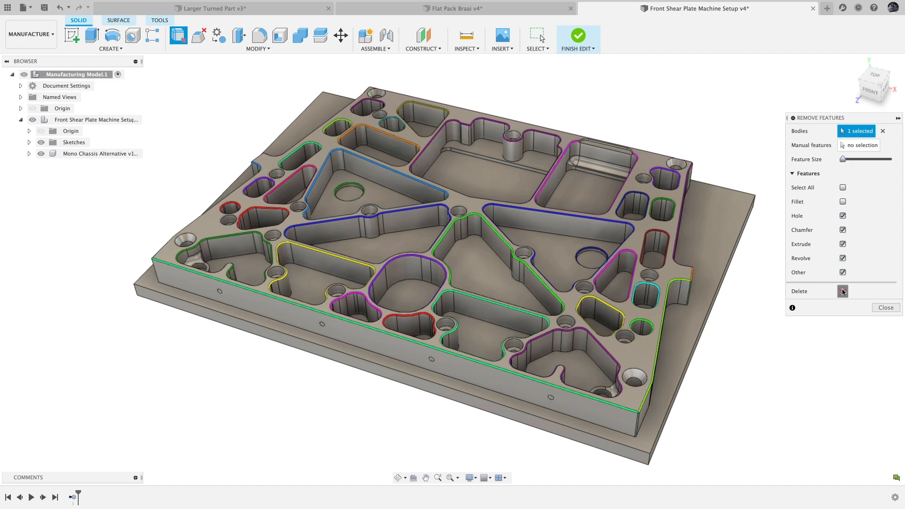
pyautogui.click(843, 290)
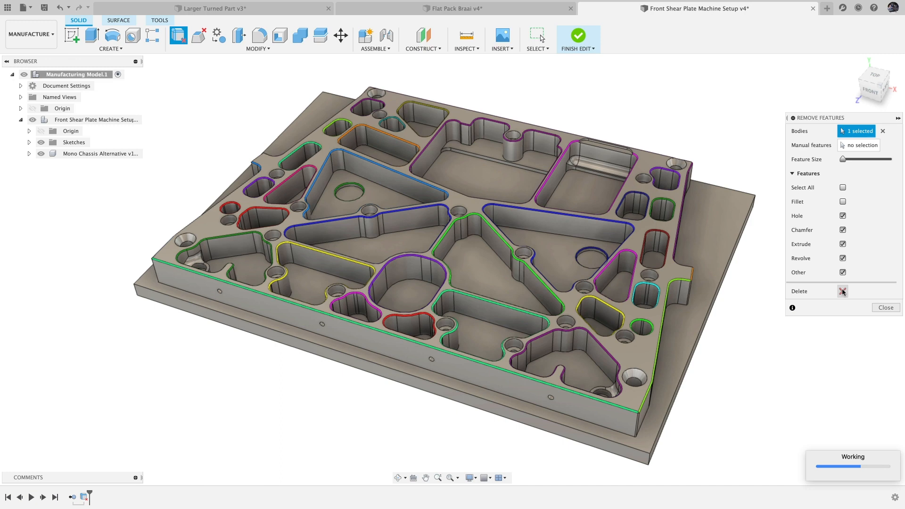
pyautogui.click(843, 291)
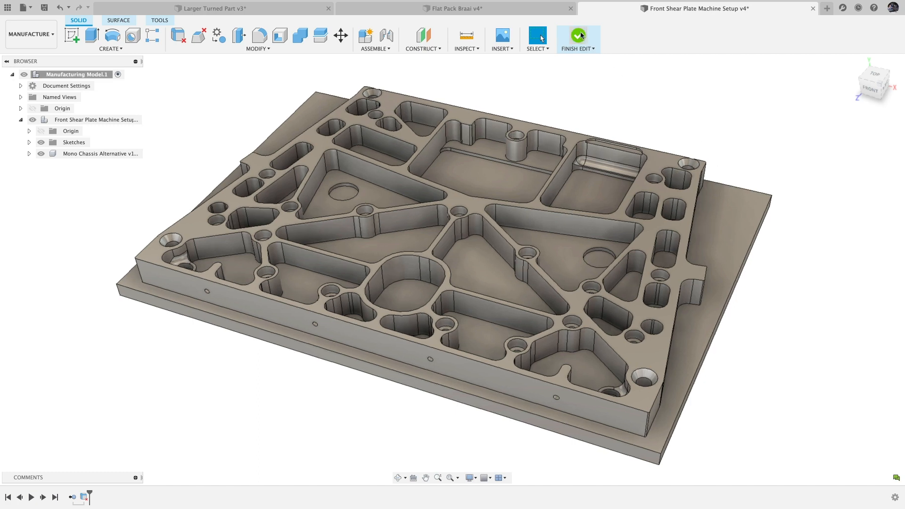
# Finish the shear plate edit and check the Design workspace before returning to Manufacture.
pyautogui.click(577, 36)
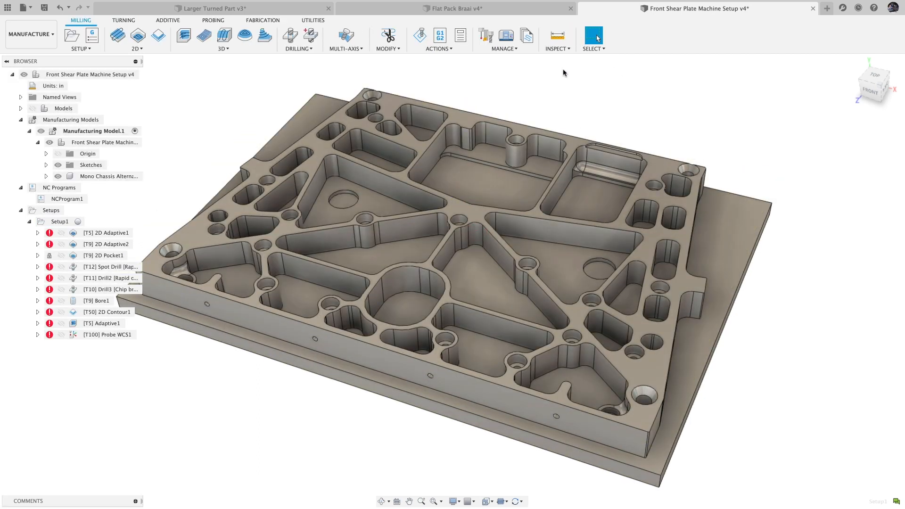
pyautogui.click(30, 34)
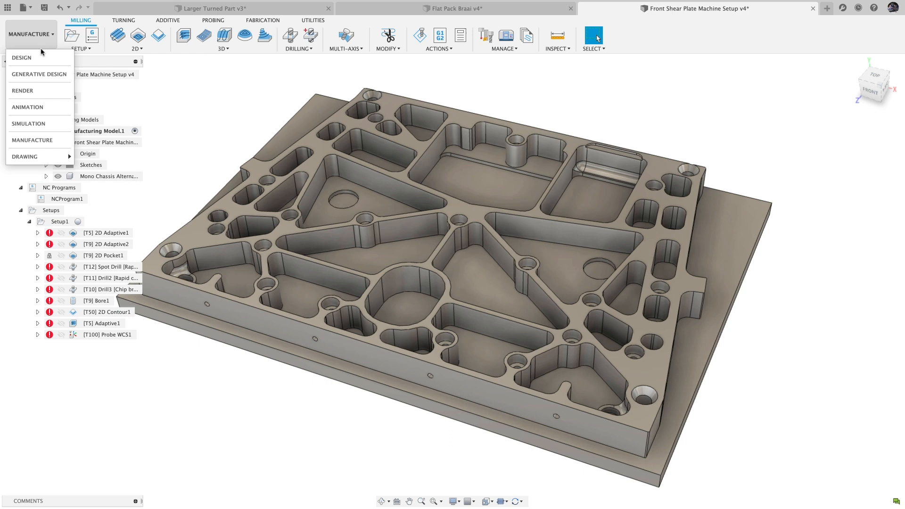
pyautogui.click(21, 57)
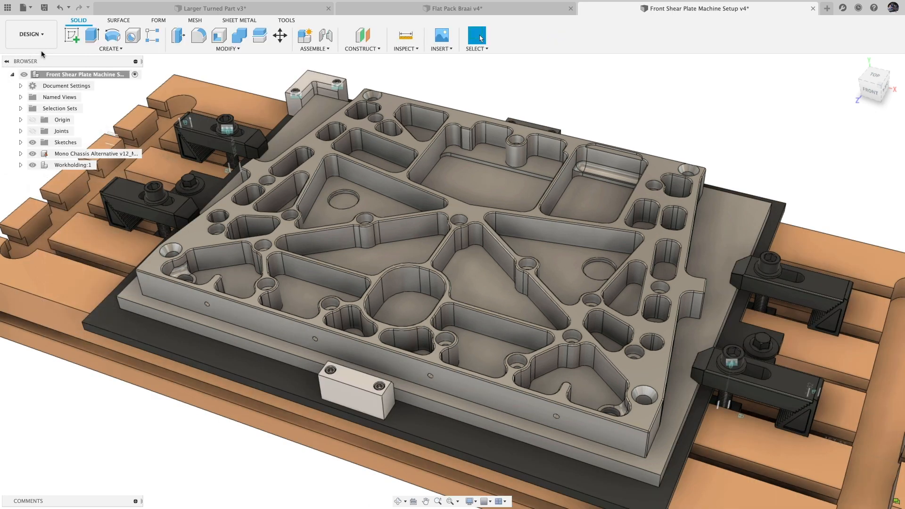
pyautogui.click(30, 34)
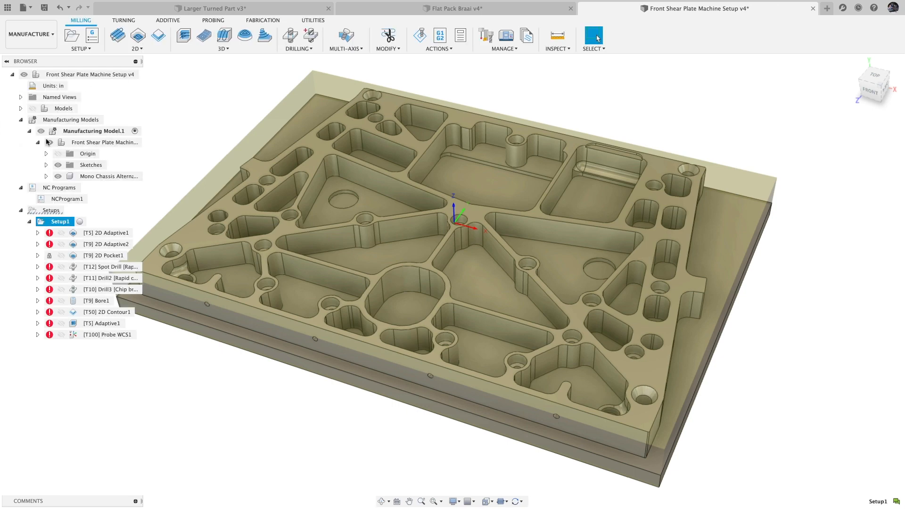
# Create and edit a manufacturing model for the Flat Pack Braai, starting Arrange.
pyautogui.rightClick(94, 130)
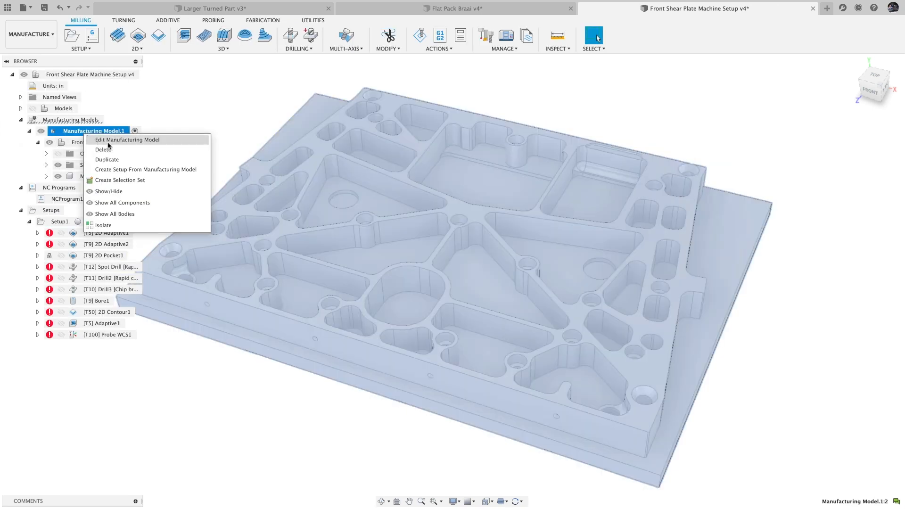
pyautogui.moveTo(146, 169)
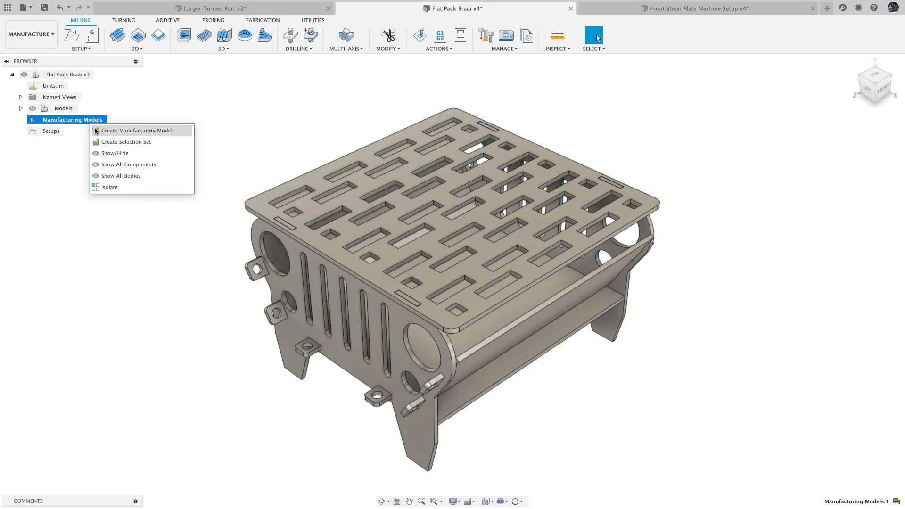
pyautogui.click(137, 130)
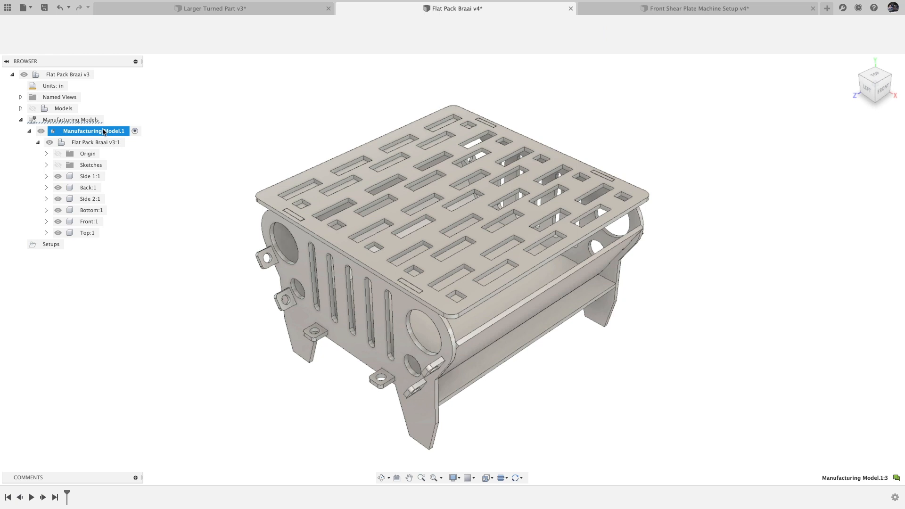
pyautogui.click(258, 49)
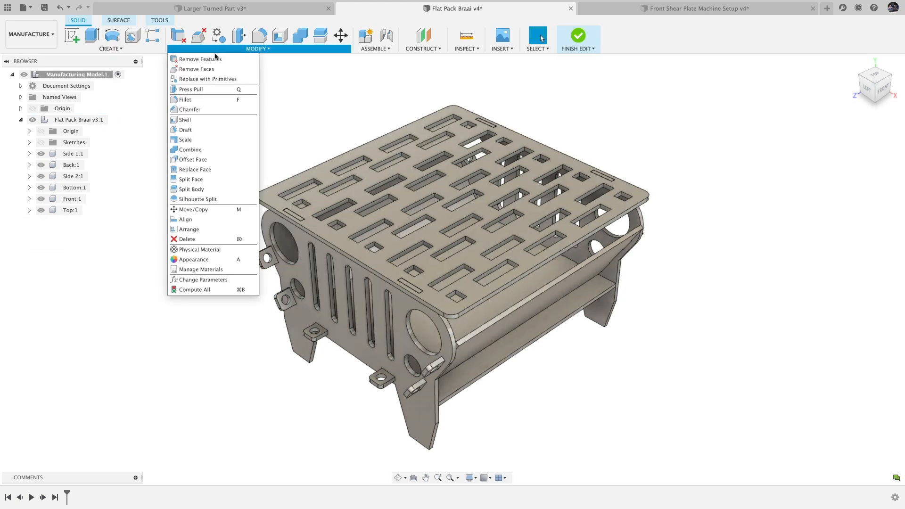
pyautogui.click(189, 229)
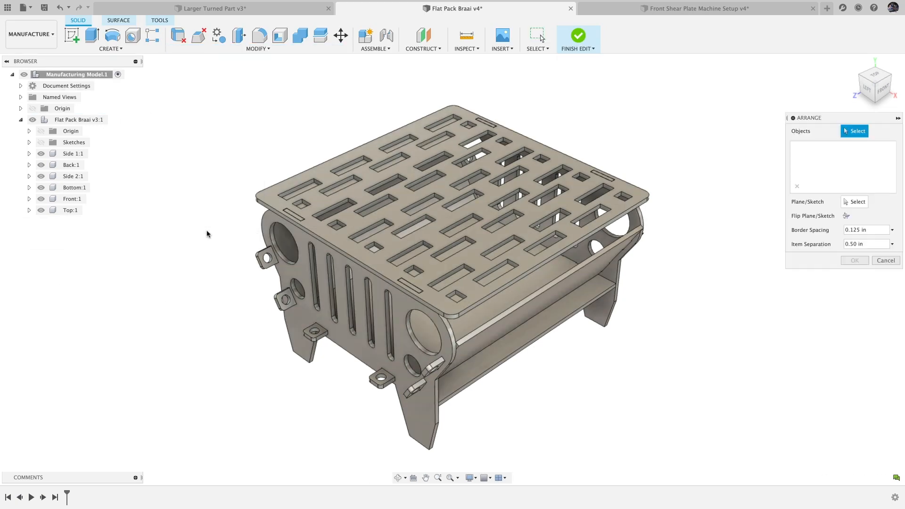
# Arrange the six braai bodies in the Stock Profile sketch with 0.25 in border, 0.75 in separation.
pyautogui.click(73, 154)
pyautogui.write('0.750')
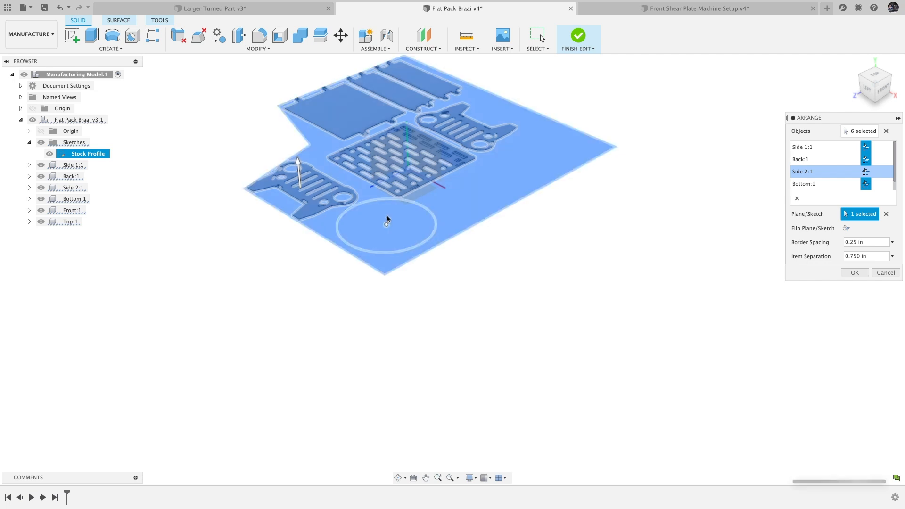
pyautogui.moveTo(396, 204)
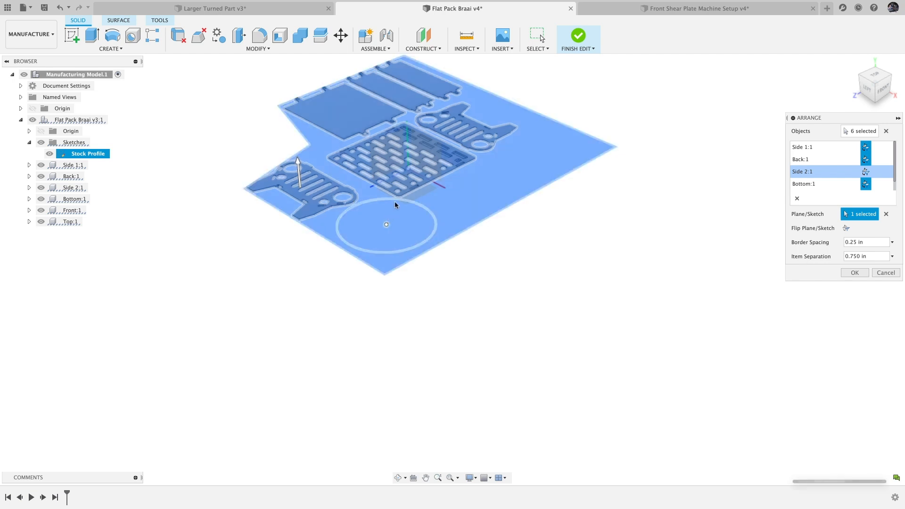
pyautogui.moveTo(855, 272)
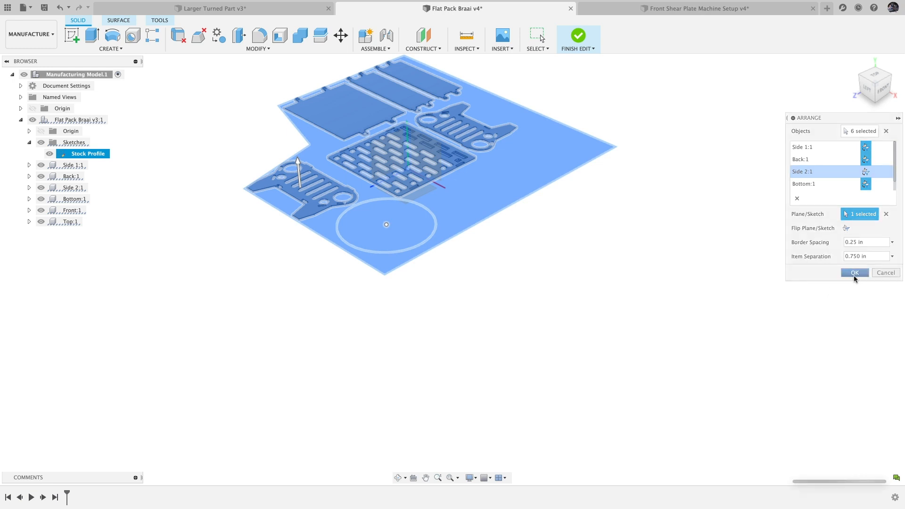
pyautogui.click(854, 272)
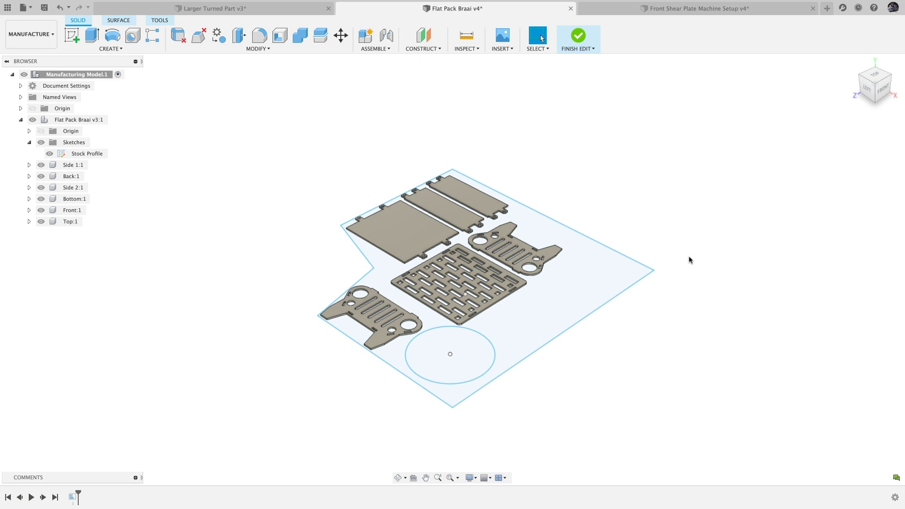
pyautogui.moveTo(451, 349)
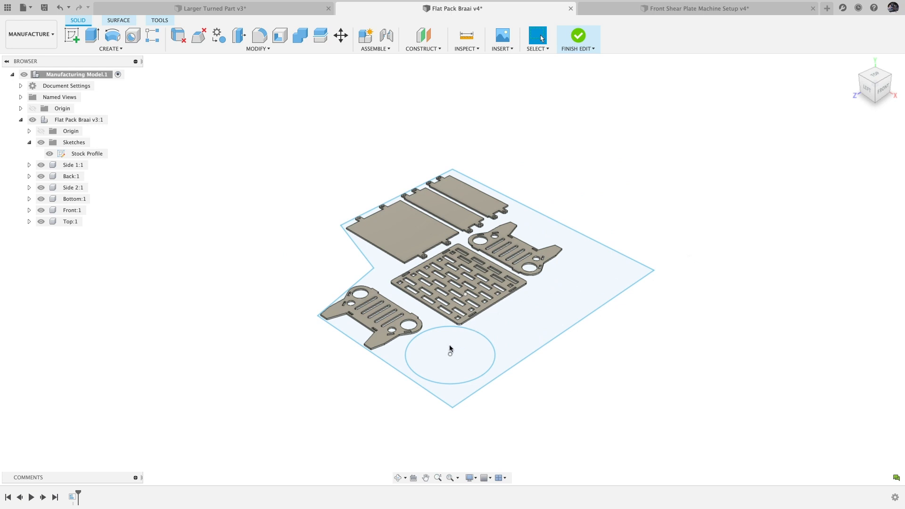
# Resize the Stock Profile's circular keep-out so parts re-nest, then finish the edit.
pyautogui.click(451, 355)
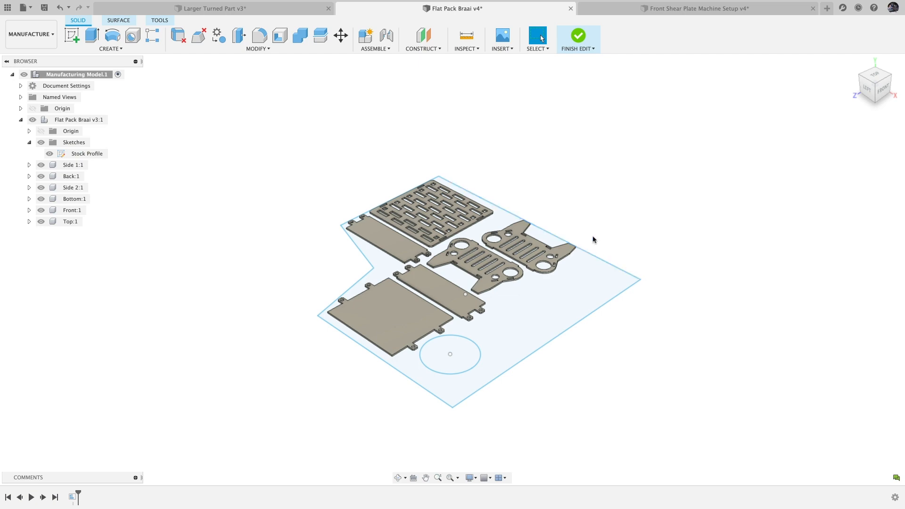
pyautogui.click(578, 36)
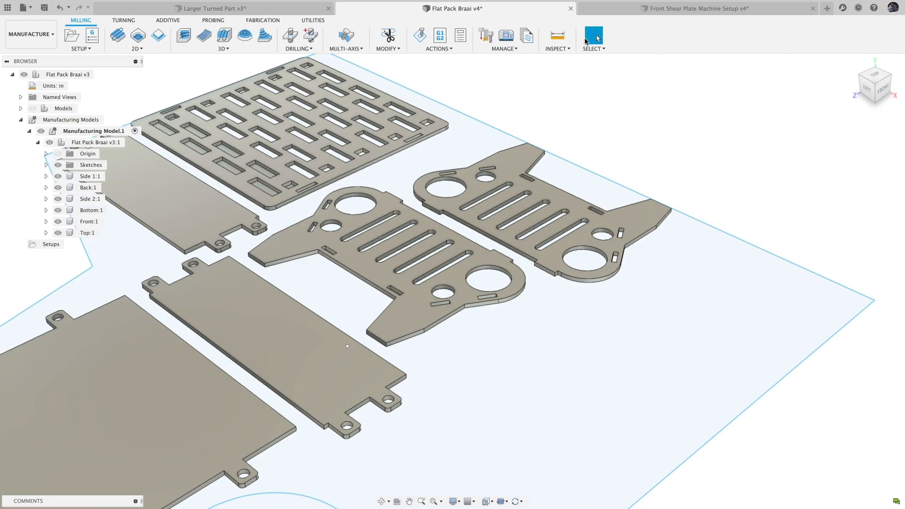
pyautogui.click(96, 142)
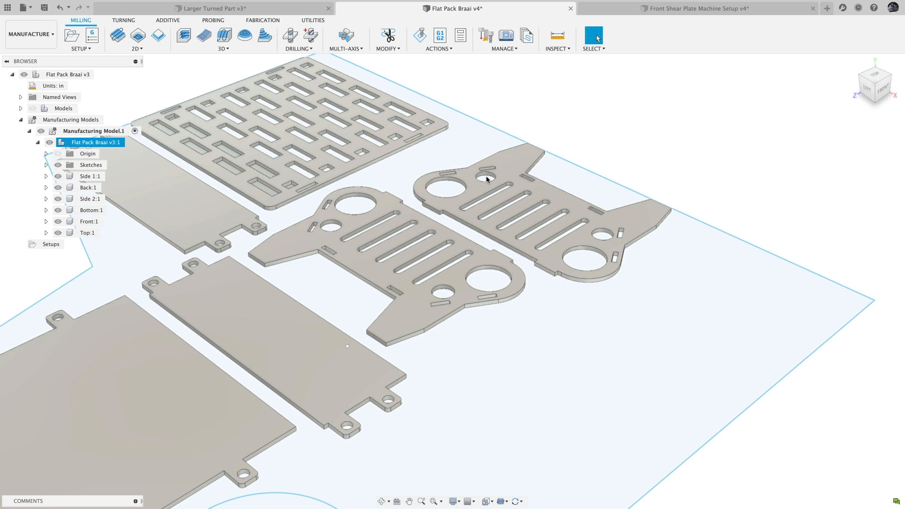